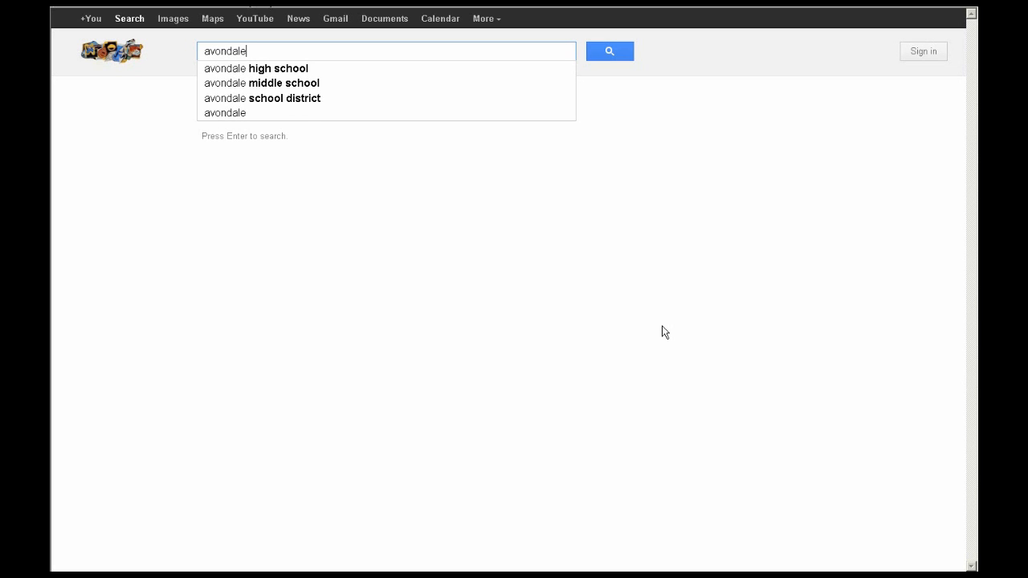
- Search 'moodle' and reach the Avondale School District Moodle login page
type("moodle")
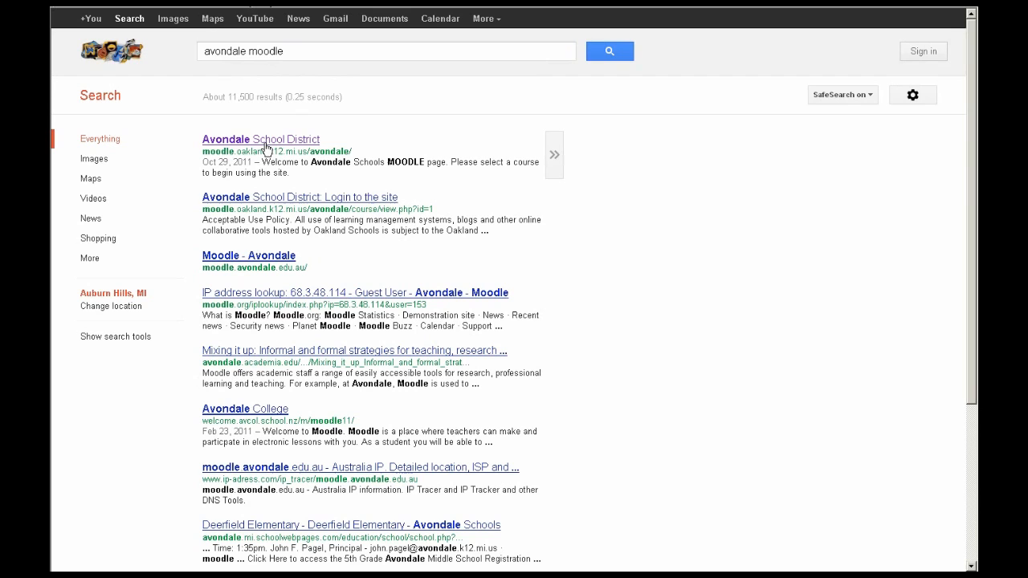
left_click(260, 139)
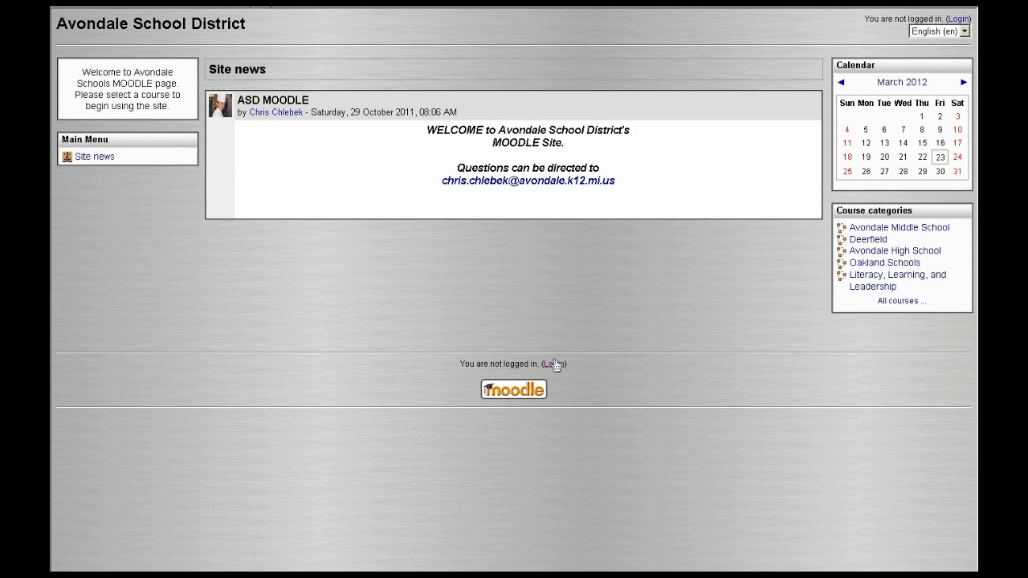
left_click(552, 364)
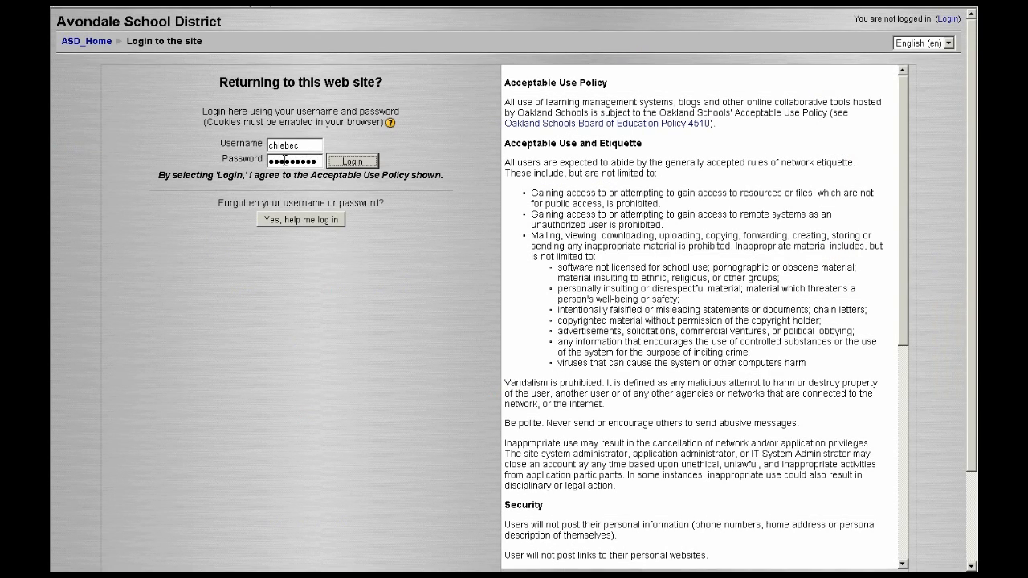
- Log in and open the Technology in Society 2011-2012 course
left_click(351, 160)
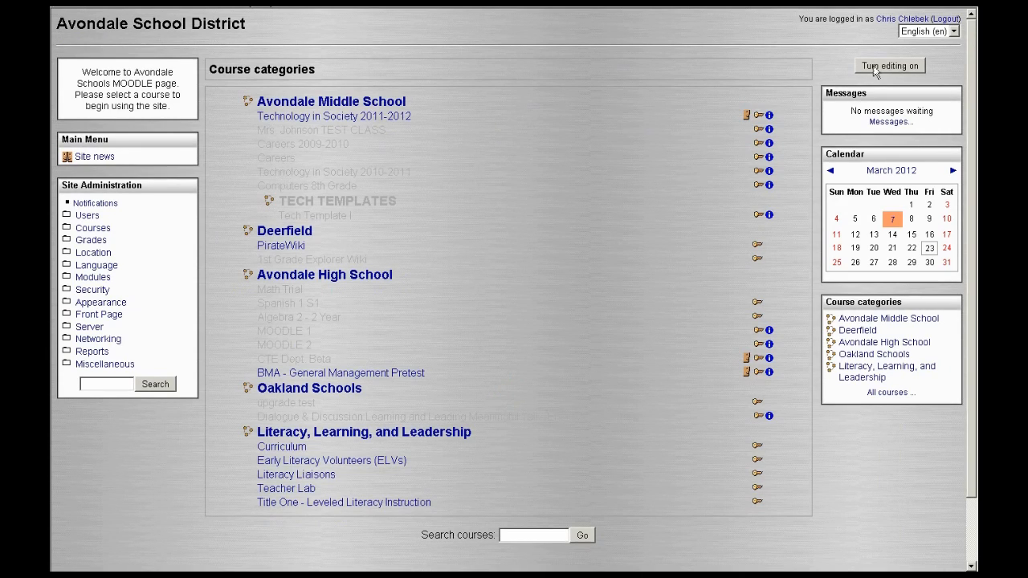
mouse_move(321, 117)
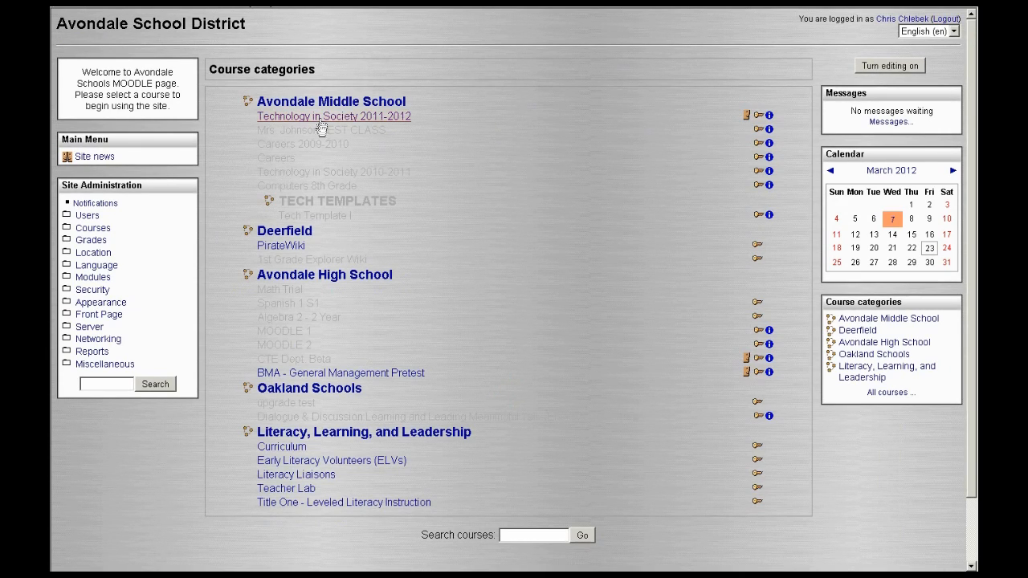
left_click(333, 115)
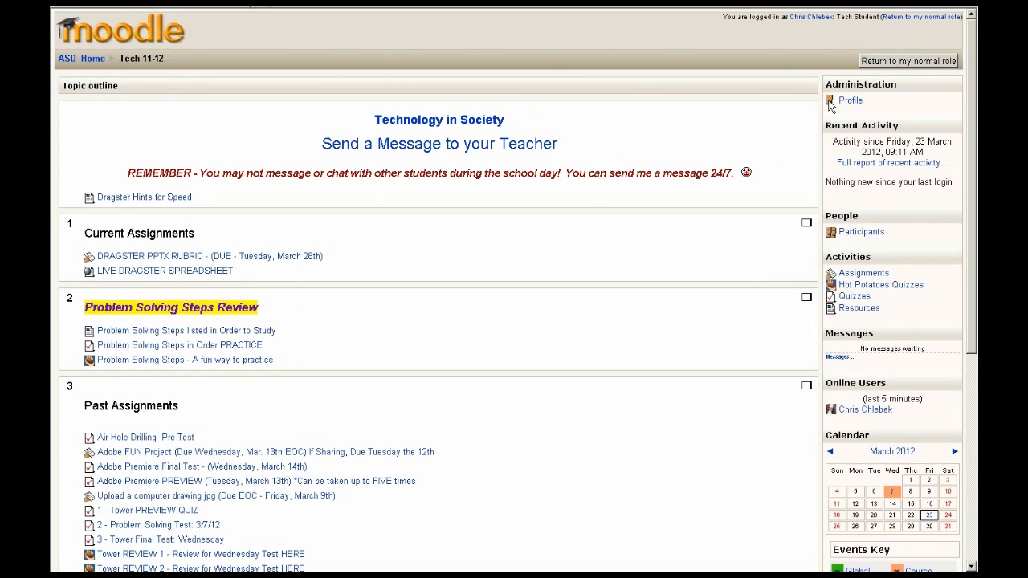
- Browse the course topics and open the 'Problem Solving Steps - A fun way to practice' quiz
scroll("down", 3)
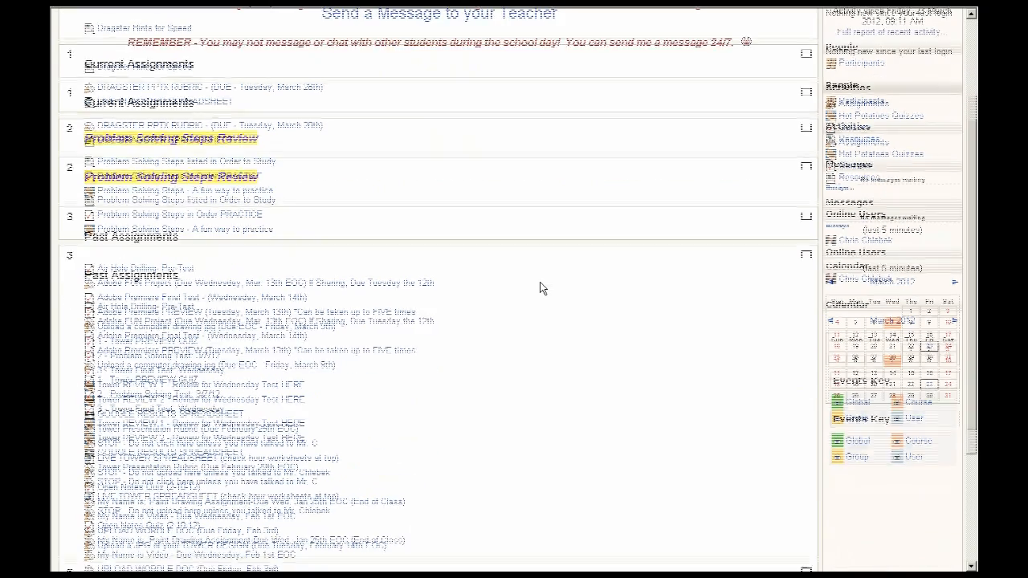
scroll("down", 3)
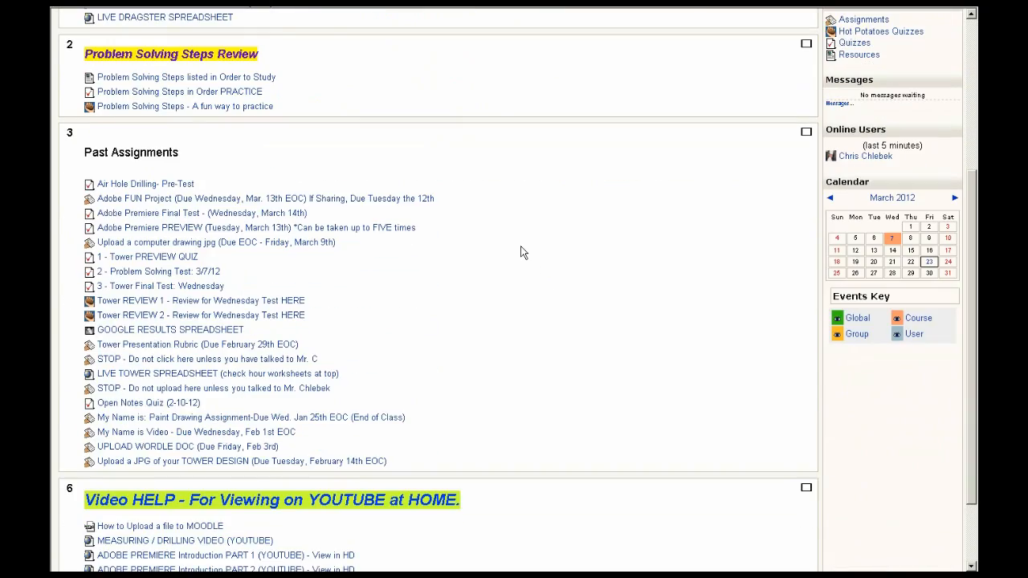
scroll("down", 3)
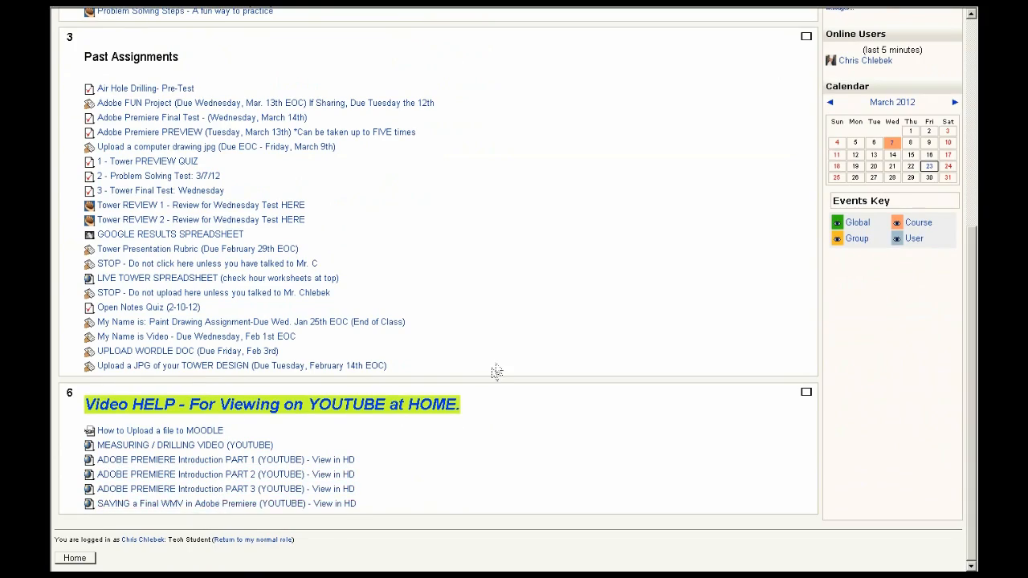
scroll("up", 3)
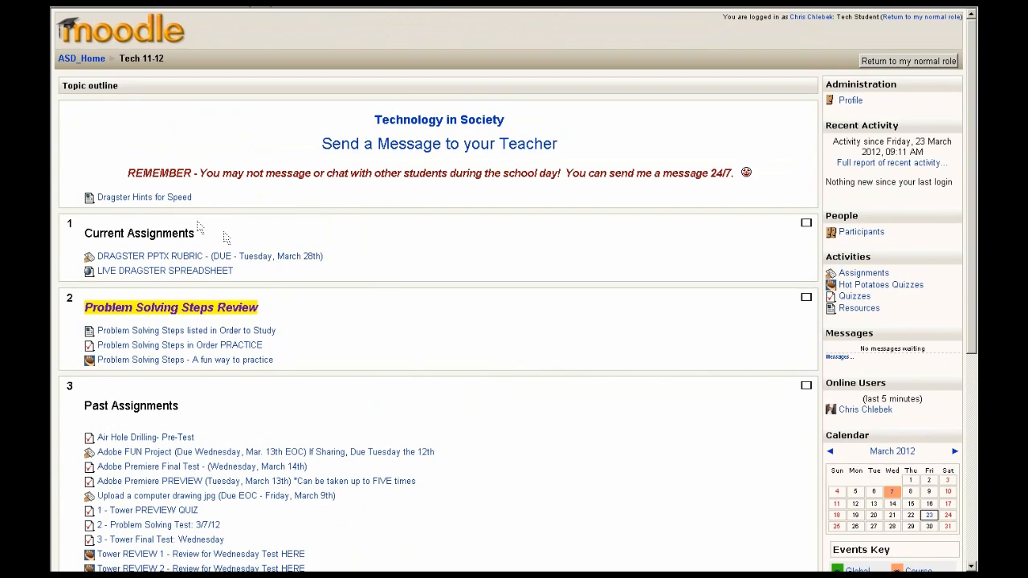
mouse_move(145, 197)
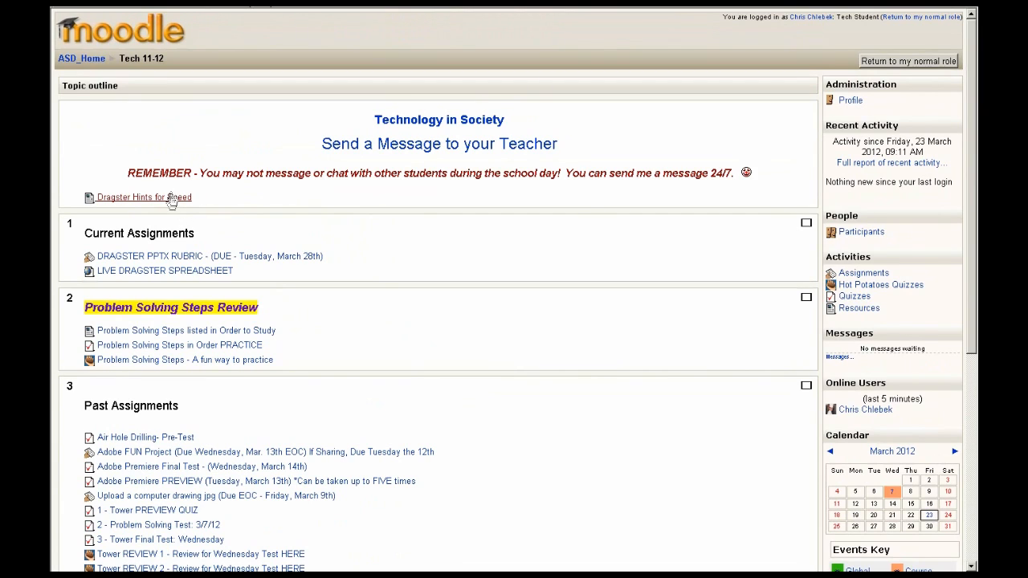
mouse_move(172, 345)
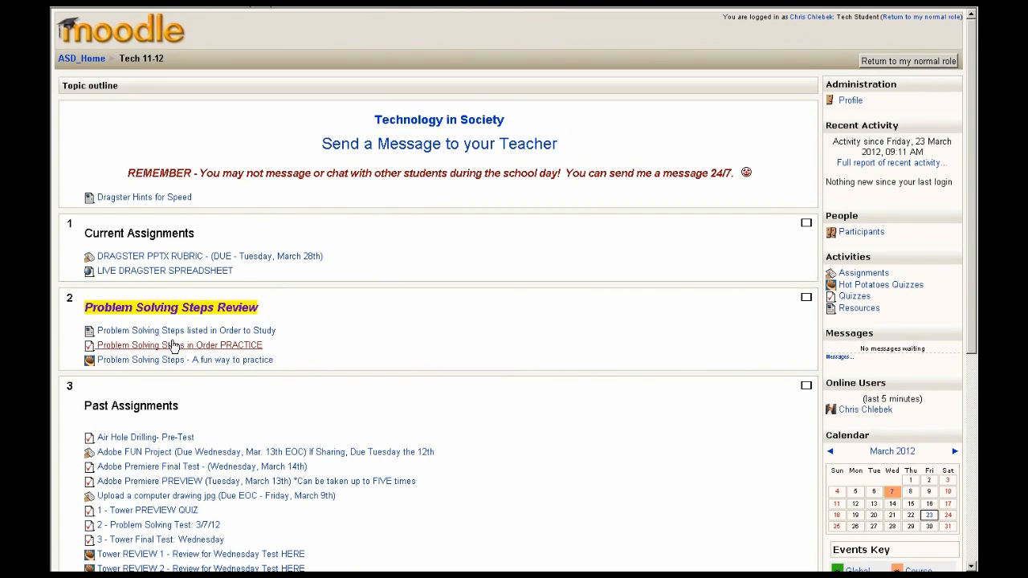
left_click(185, 359)
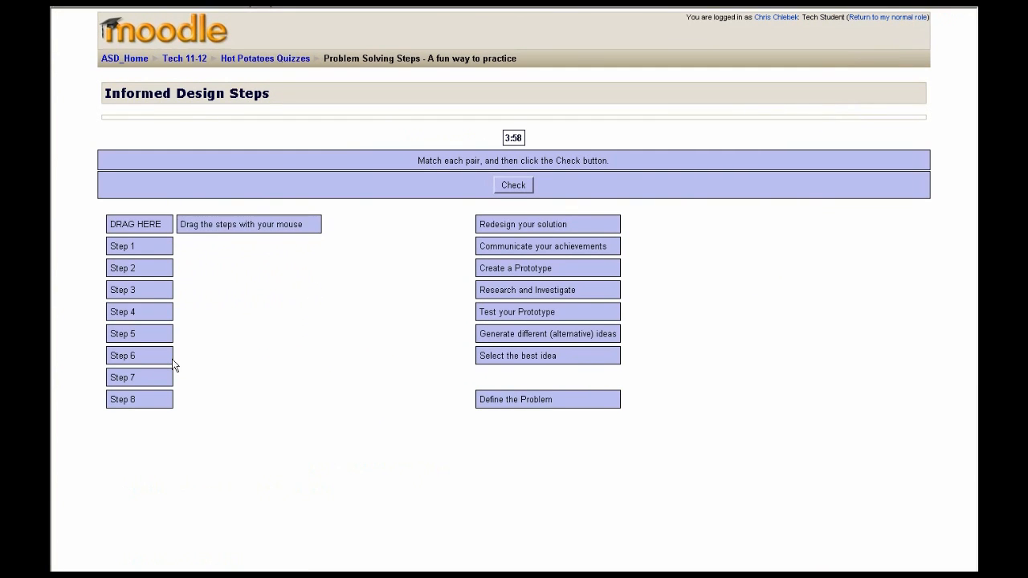
- Match the eight design steps to the Step 1–8 slots and check, scoring 55%
left_click(547, 399)
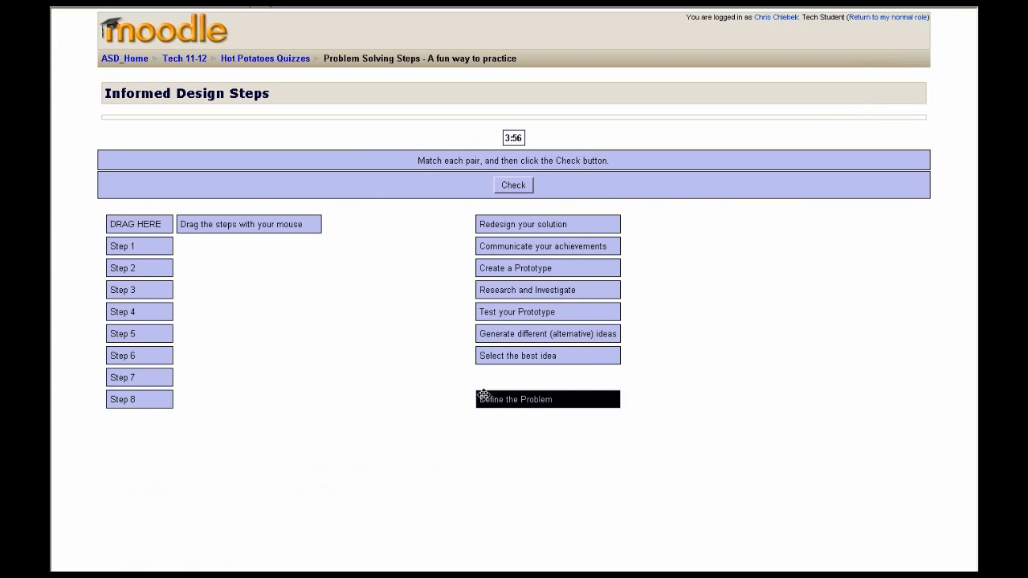
left_click_drag(547, 399, 249, 245)
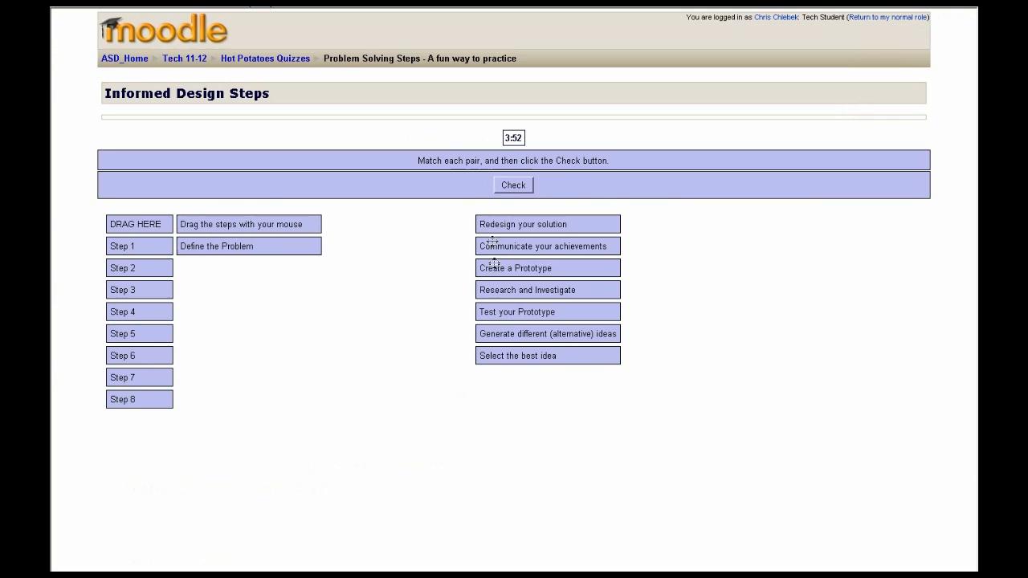
left_click_drag(547, 246, 227, 396)
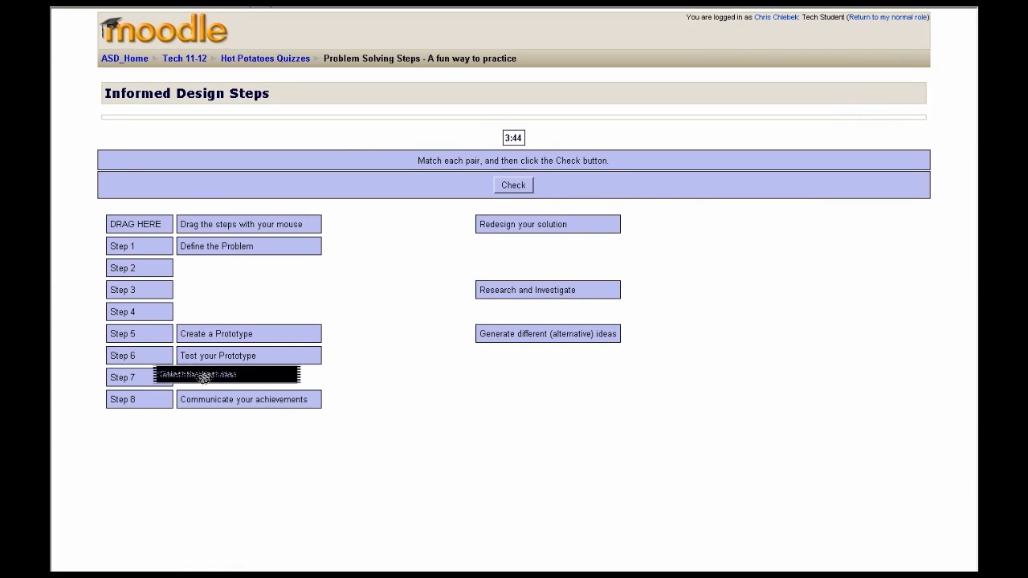
left_click_drag(548, 289, 249, 312)
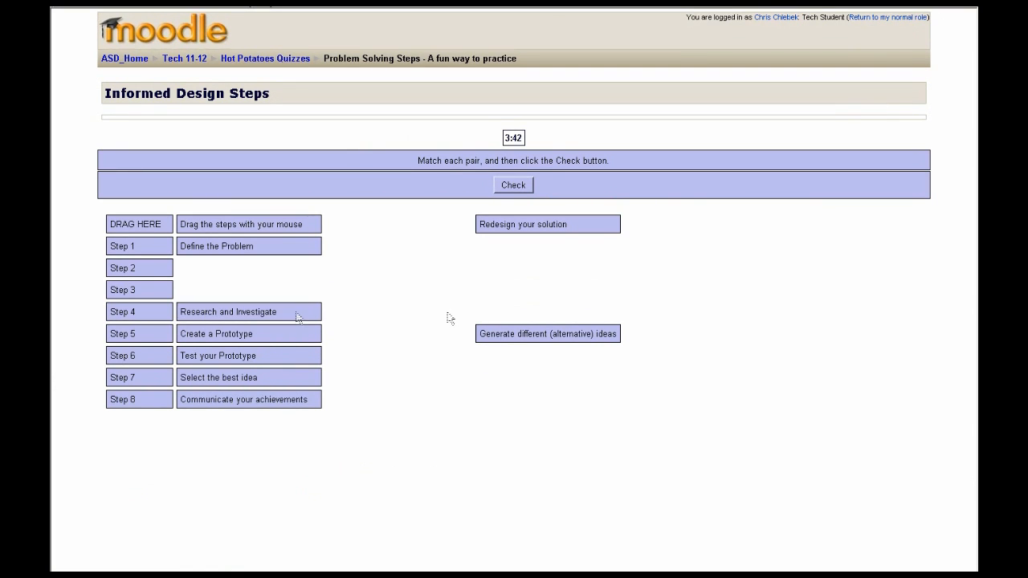
left_click_drag(548, 334, 241, 268)
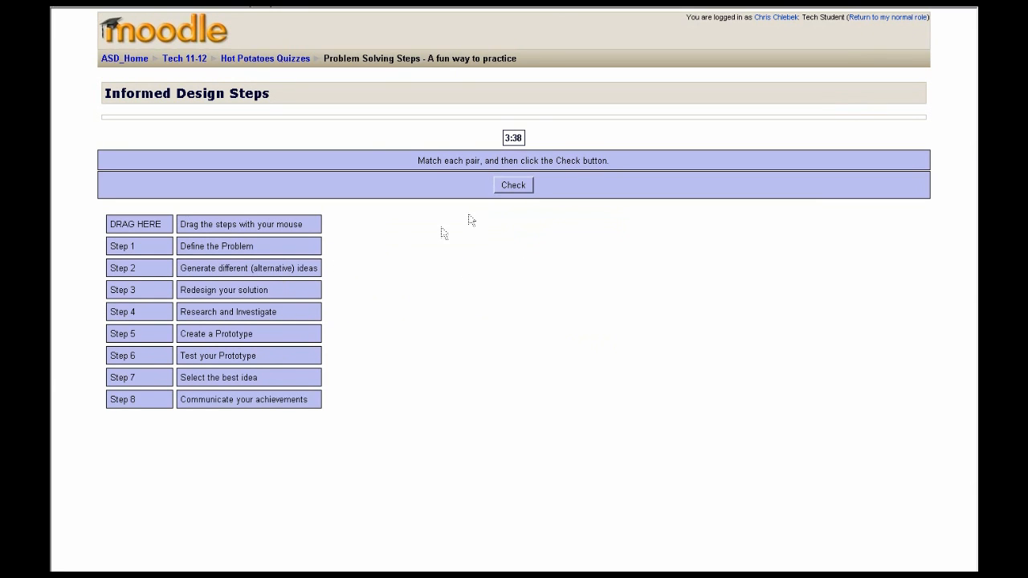
left_click(513, 184)
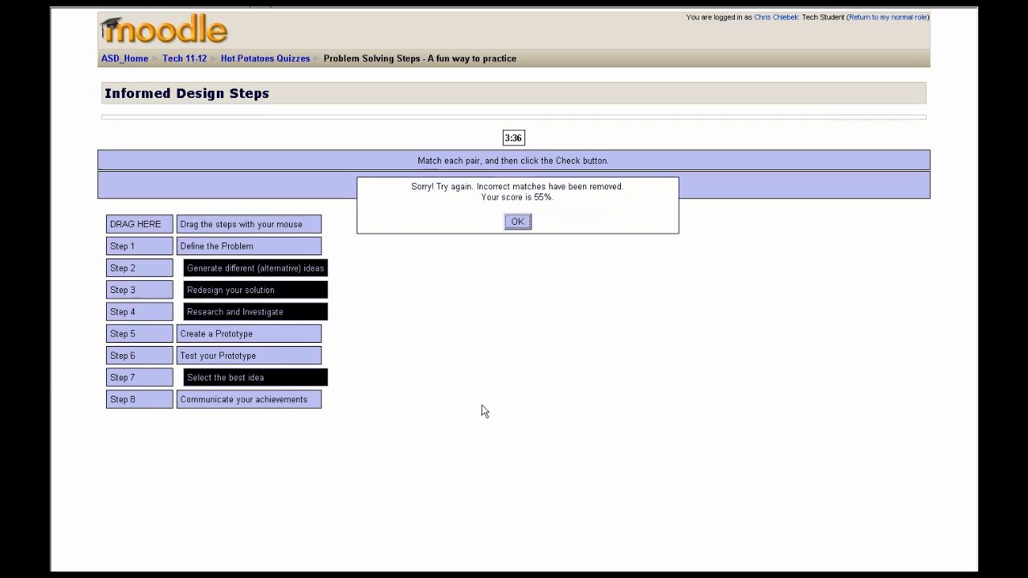
- Rearrange the step matches to score 77%, then return to the Tech 11-12 course page
left_click(517, 221)
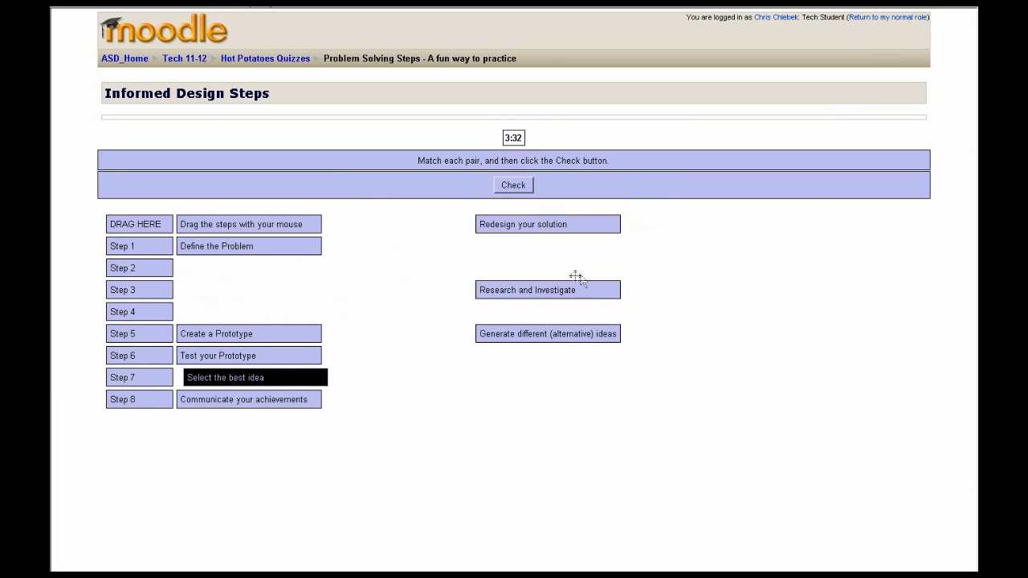
left_click_drag(253, 377, 548, 355)
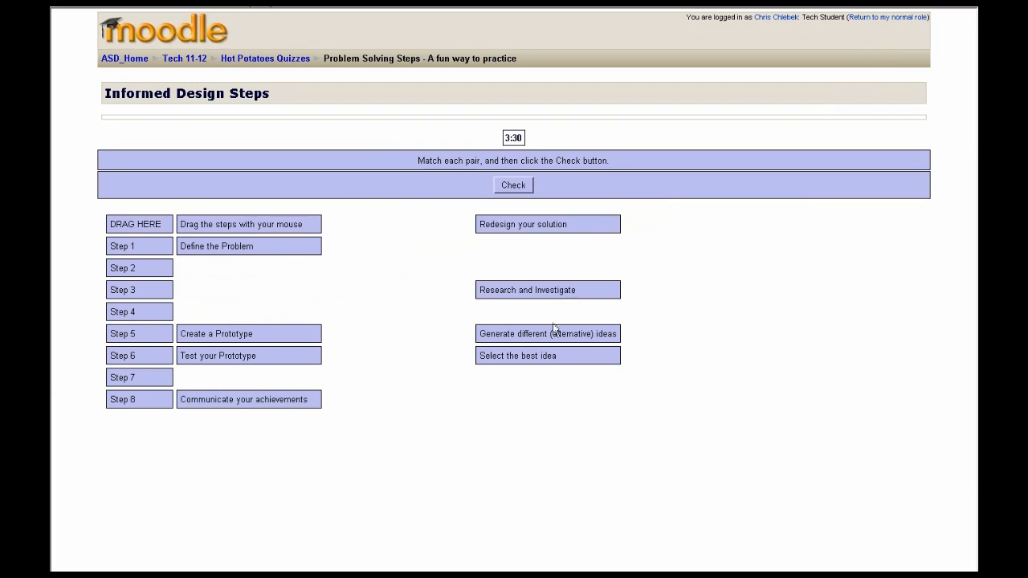
left_click_drag(548, 333, 246, 290)
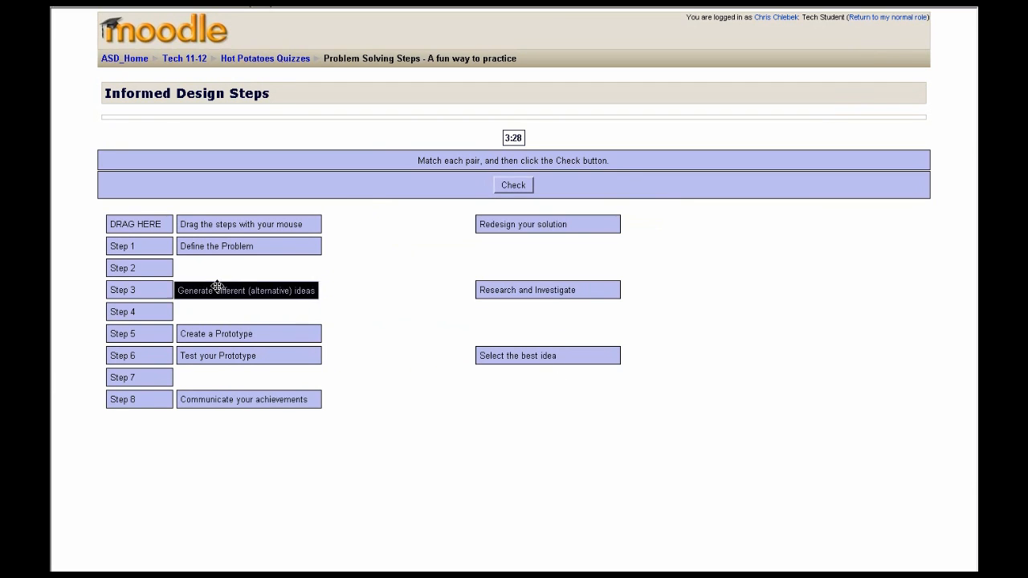
left_click_drag(247, 290, 246, 267)
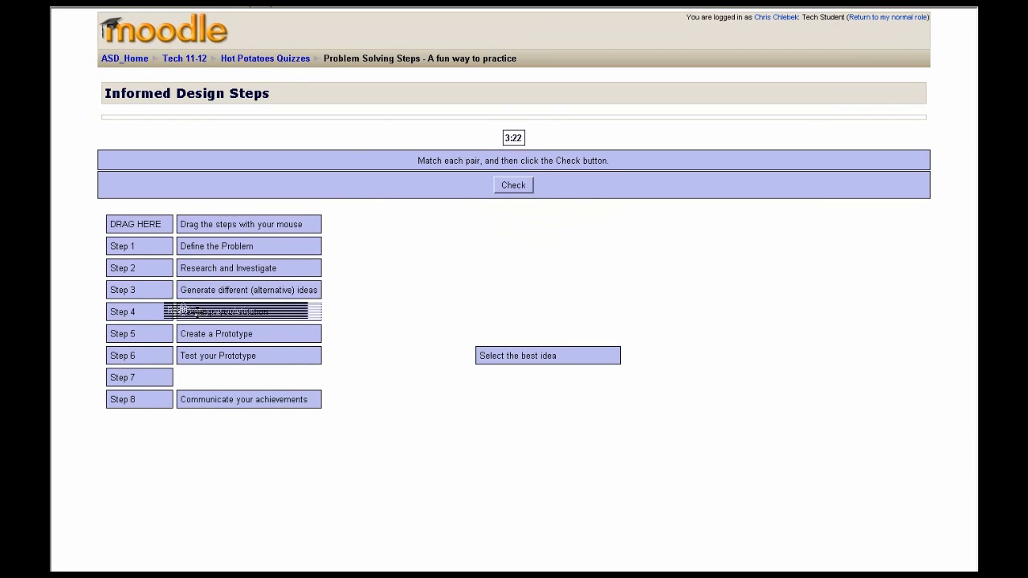
left_click_drag(547, 355, 248, 376)
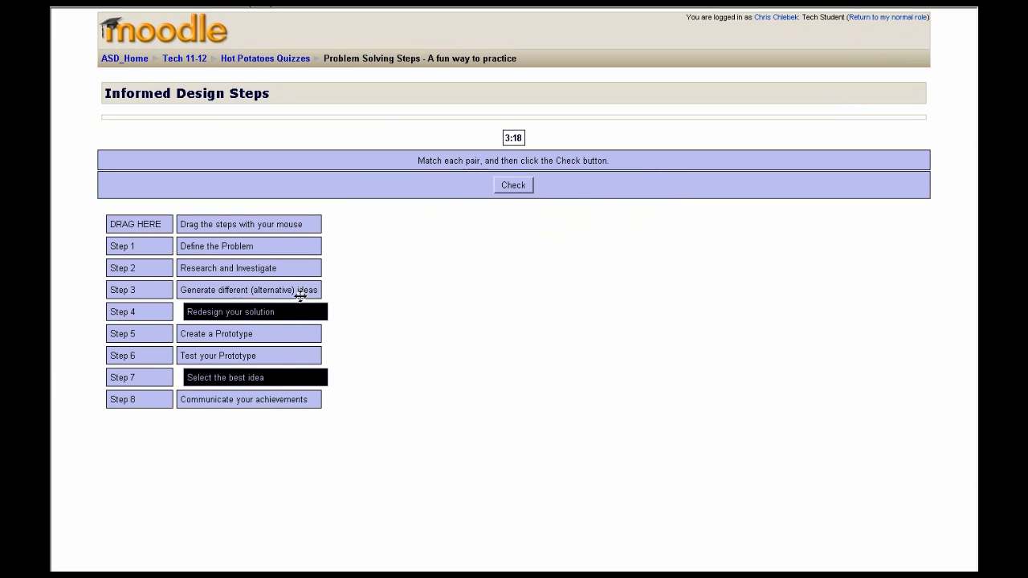
left_click_drag(251, 311, 547, 224)
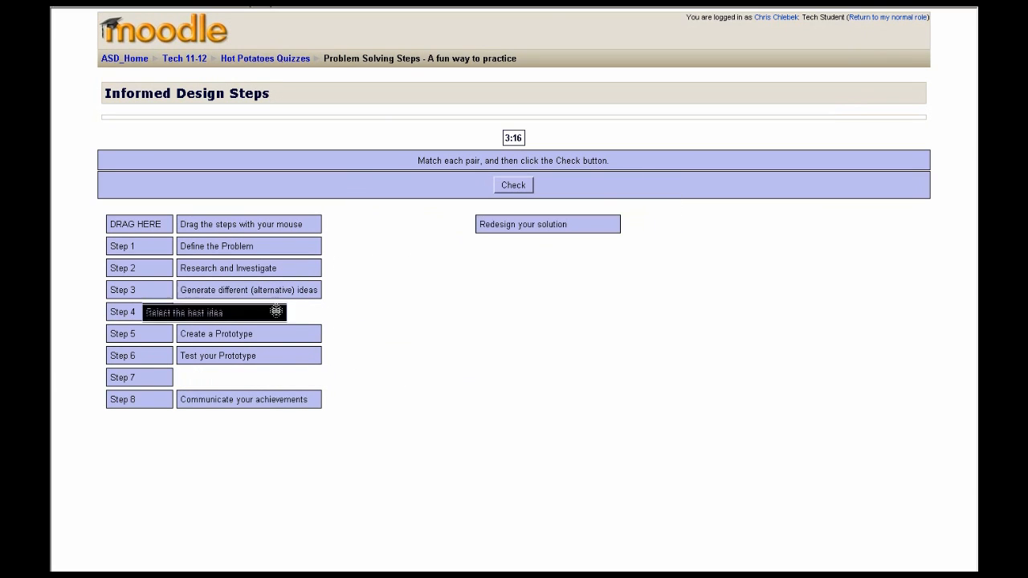
left_click_drag(548, 224, 248, 377)
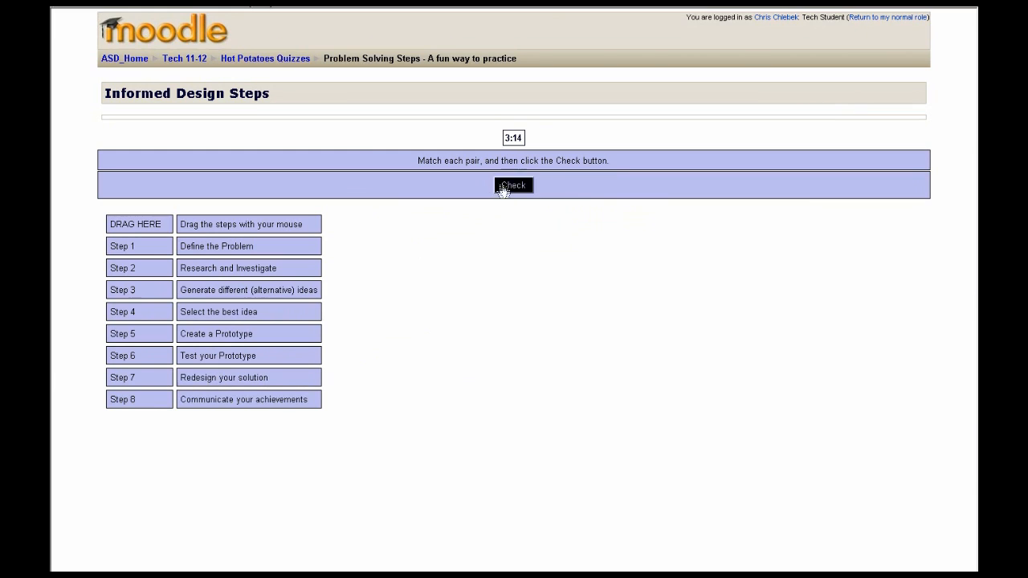
left_click(512, 185)
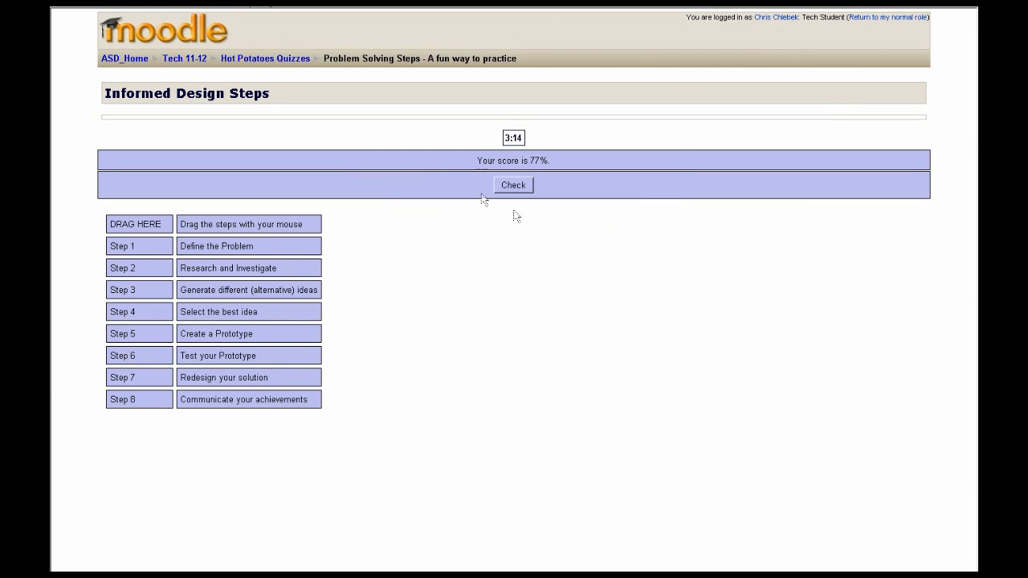
left_click(183, 58)
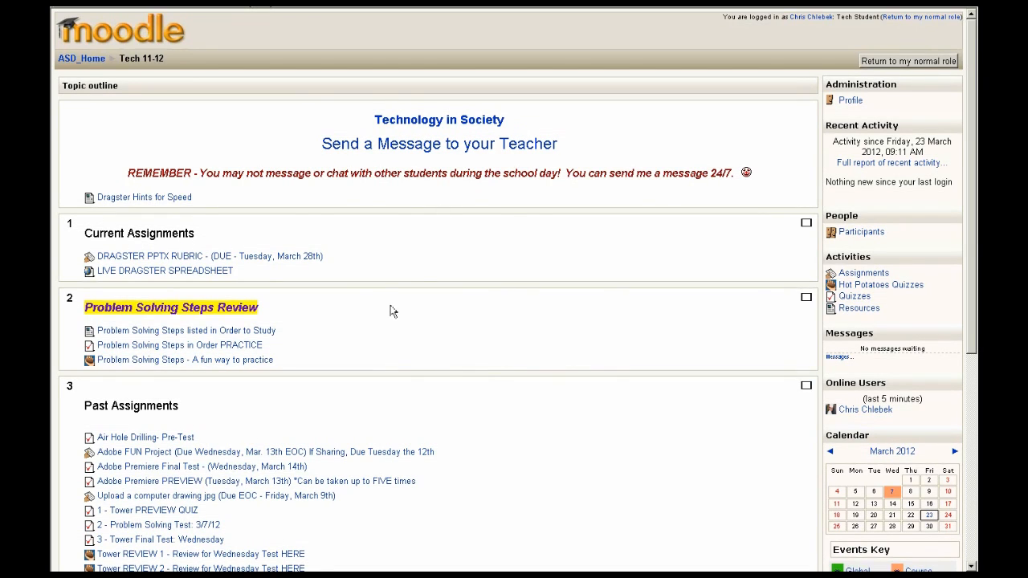
- Open the Air Hole Drilling- Pre-Test, start an attempt, and enter the quiz password
scroll("down", 3)
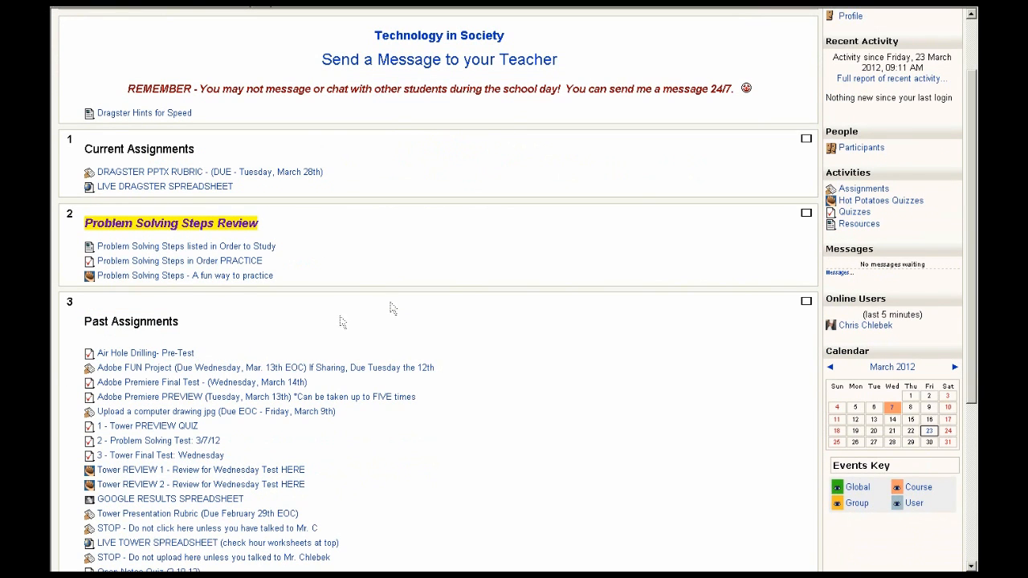
left_click(146, 352)
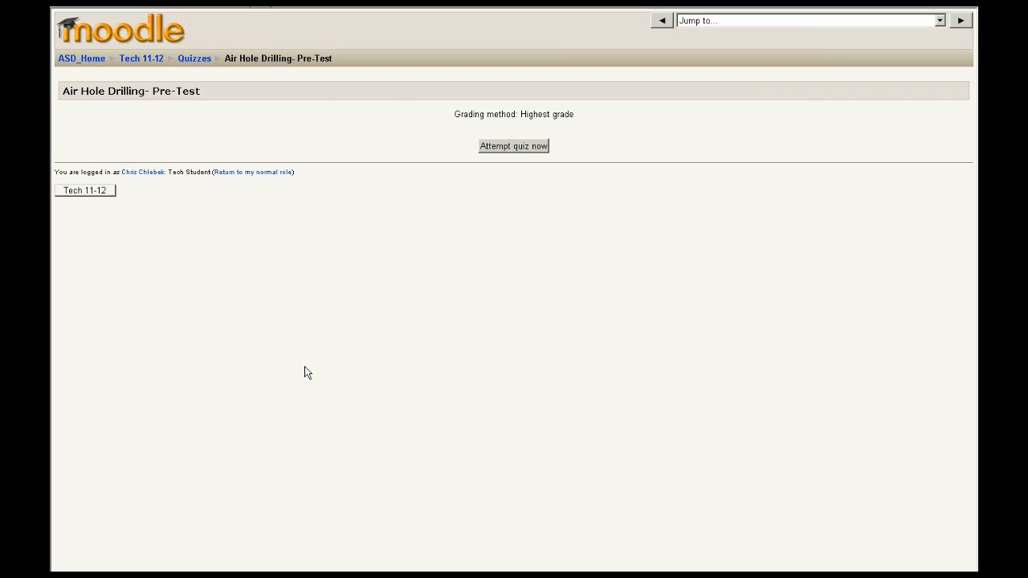
left_click(513, 145)
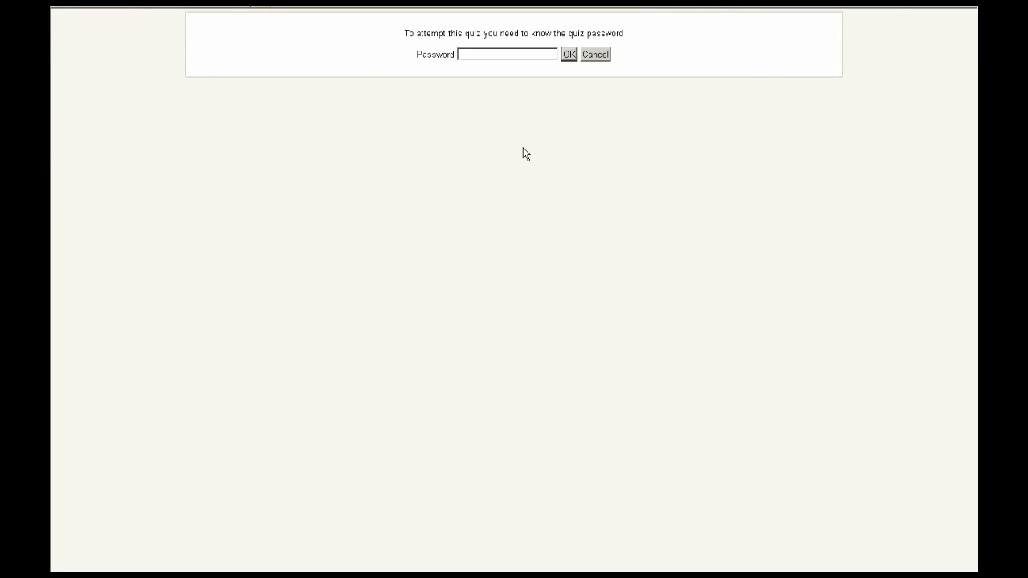
type("password")
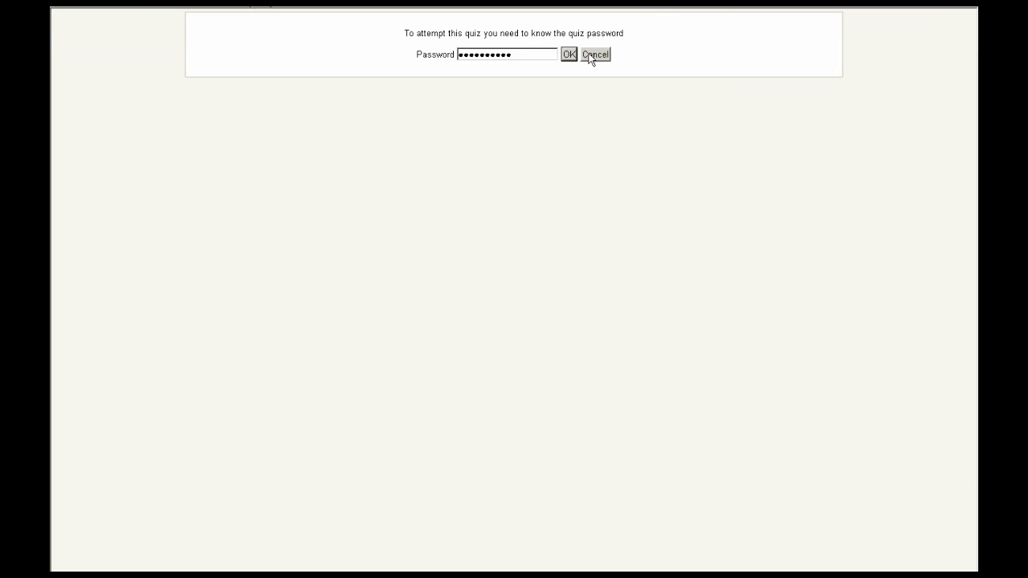
- Cancel the password prompt and scroll down the Tech 11-12 course page
left_click(595, 54)
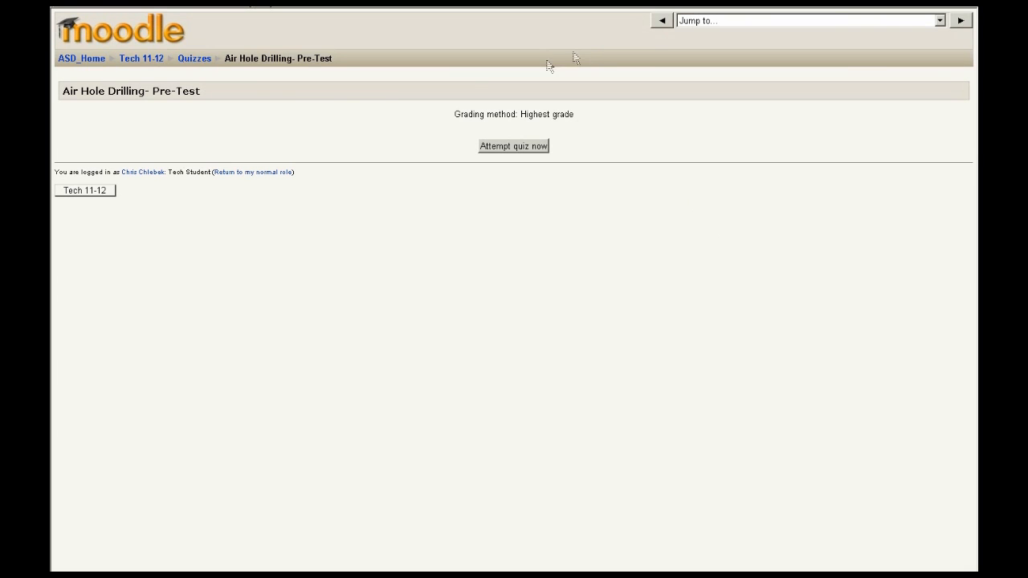
left_click(141, 58)
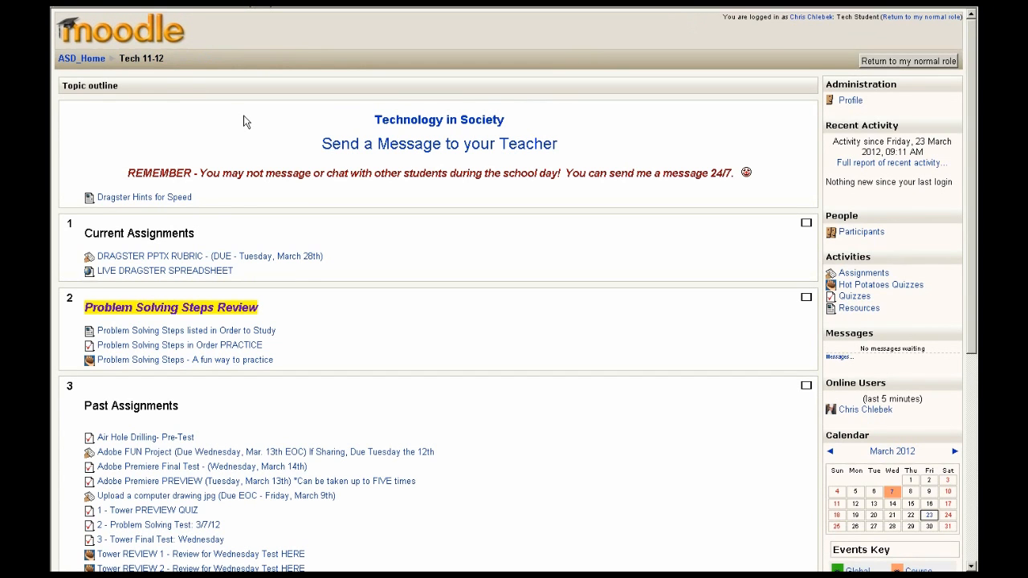
scroll("down", 3)
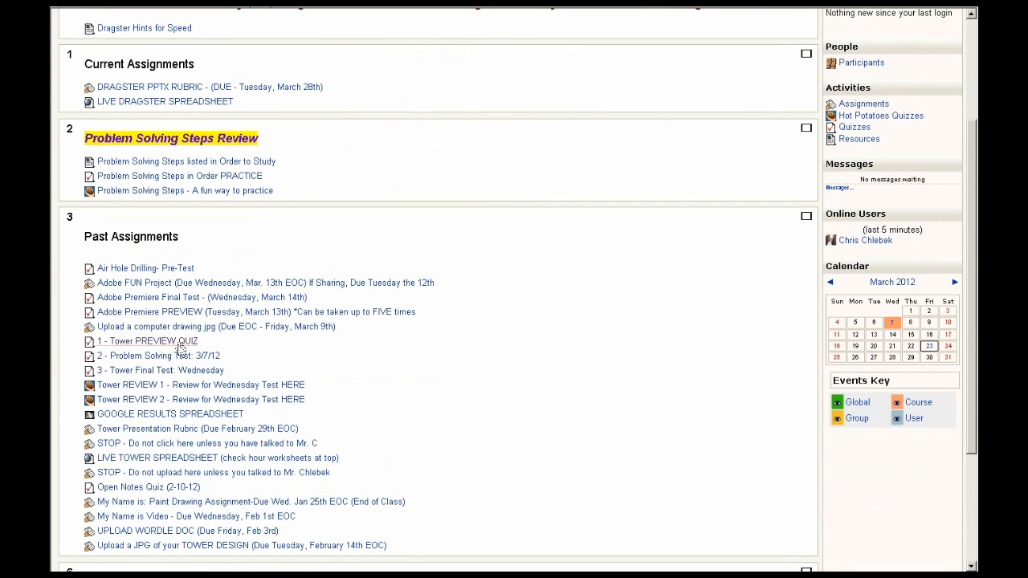
mouse_move(170, 414)
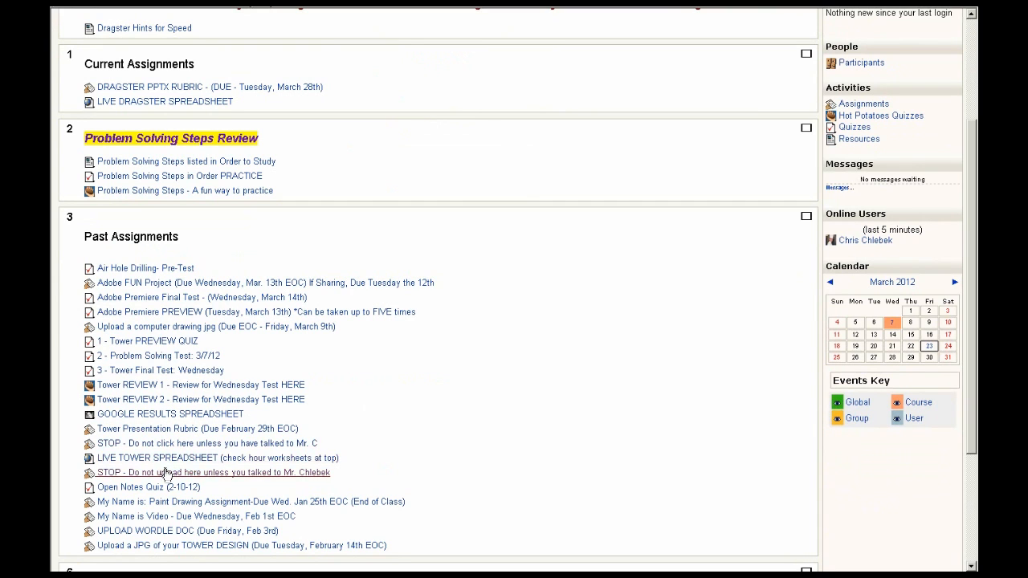
scroll("down", 3)
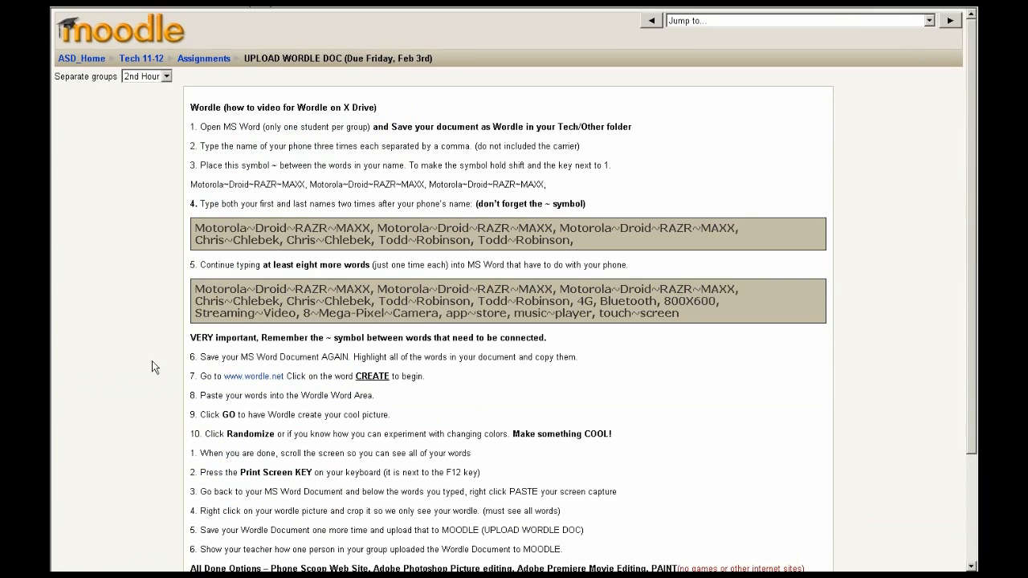
mouse_move(146, 358)
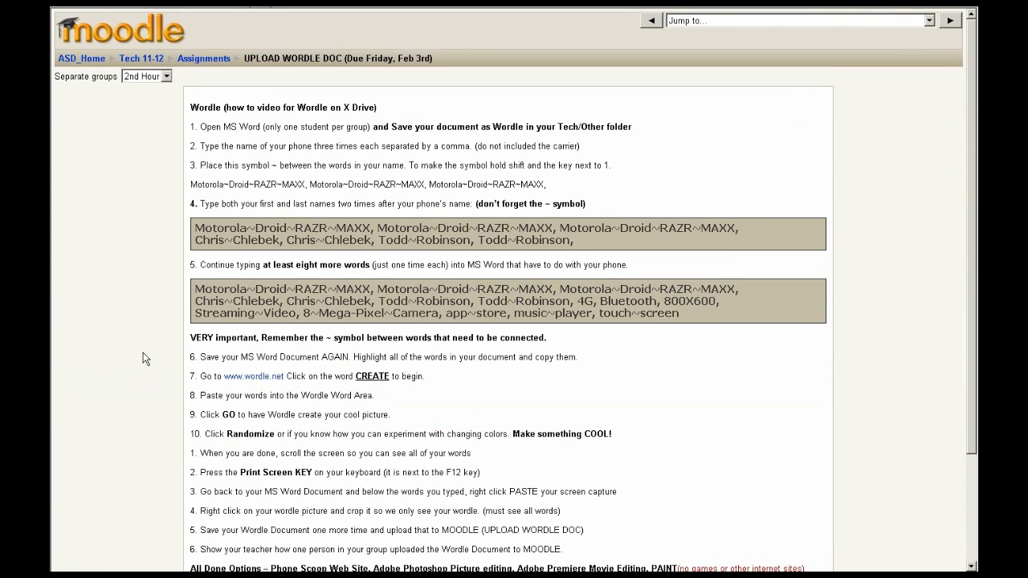
- Scroll the UPLOAD WORDLE DOC instructions, opening and closing the file picker without a file
scroll("down", 3)
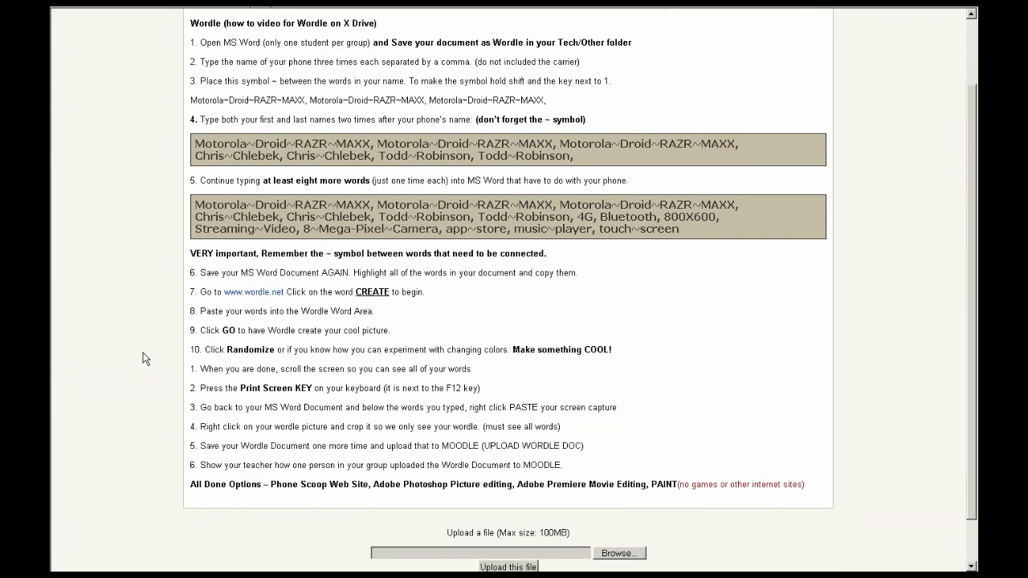
scroll("down", 3)
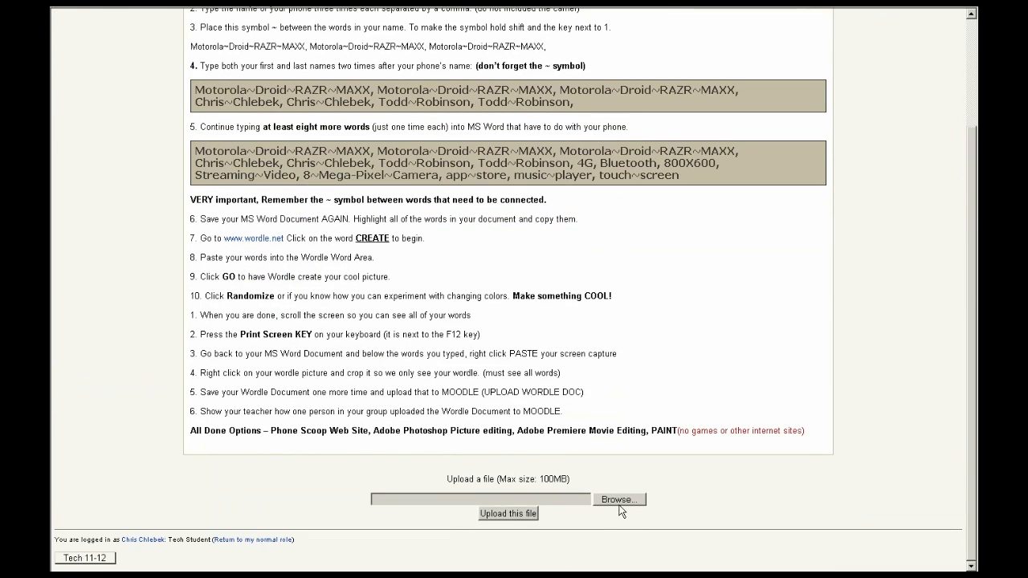
left_click(618, 499)
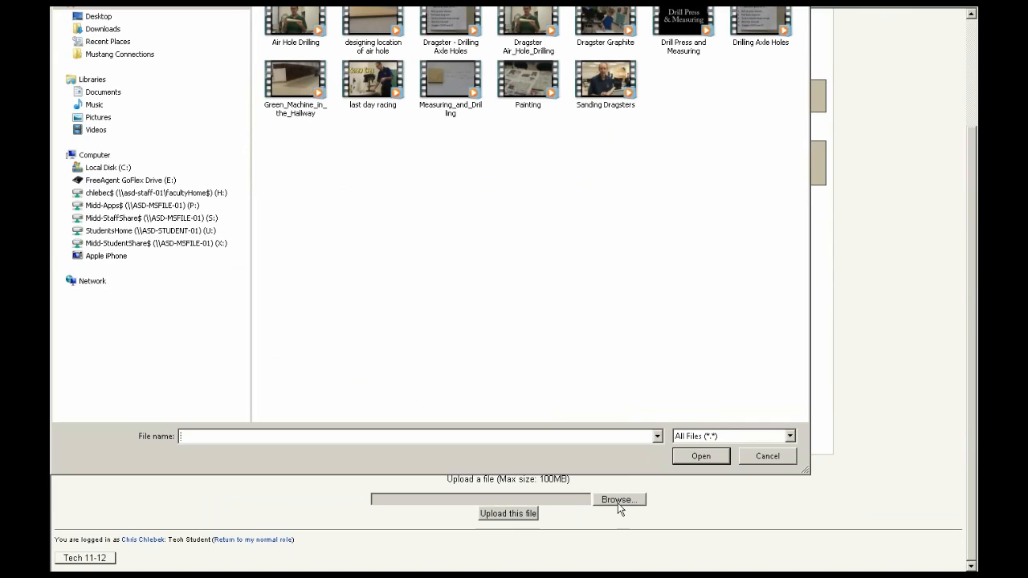
mouse_move(767, 456)
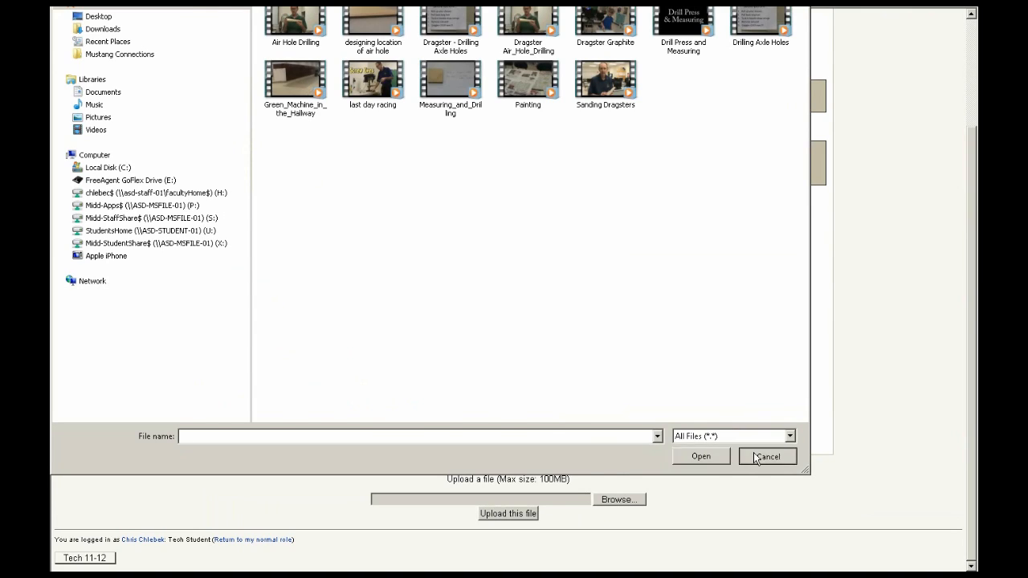
left_click(766, 456)
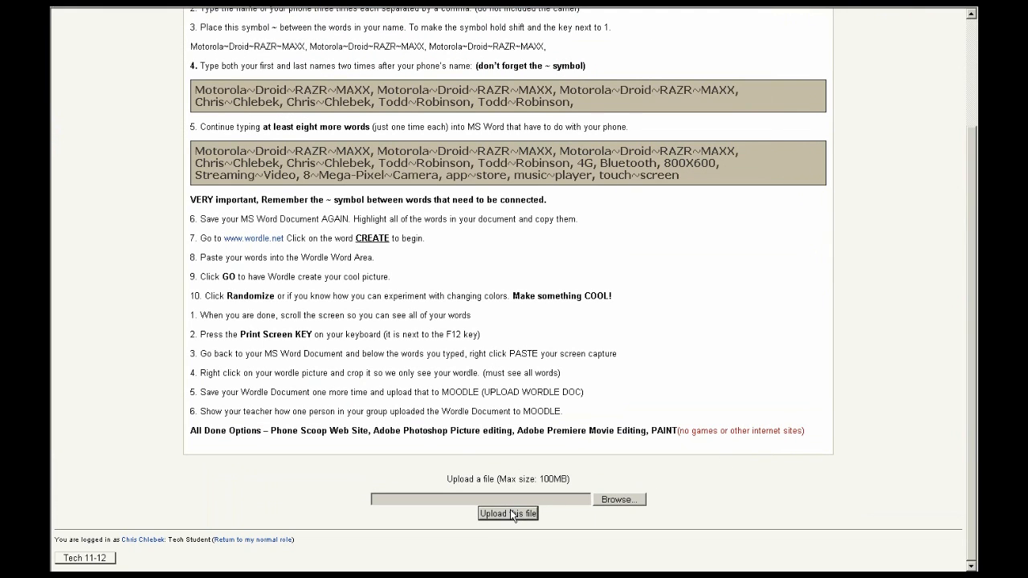
scroll("up", 3)
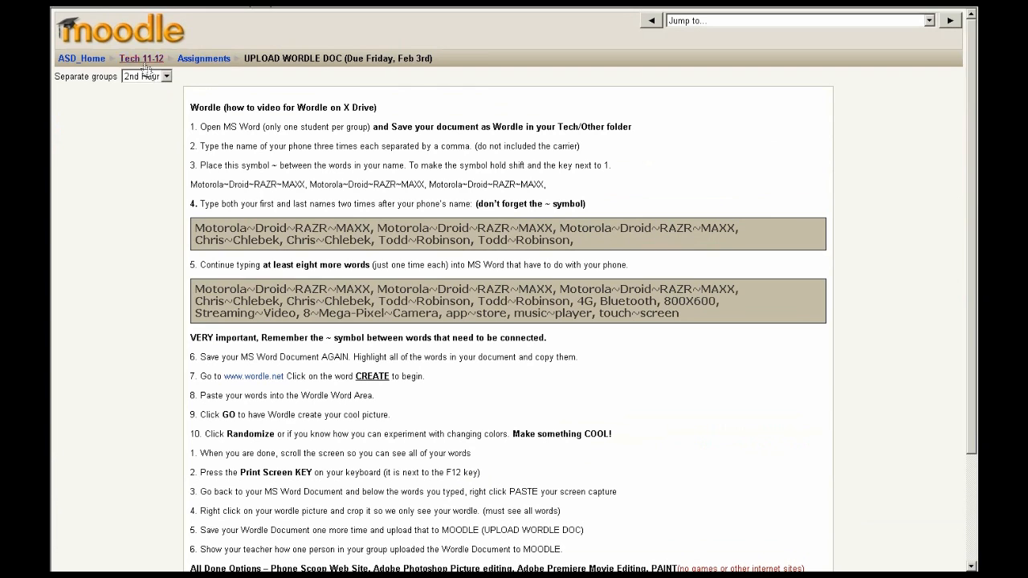
left_click(141, 57)
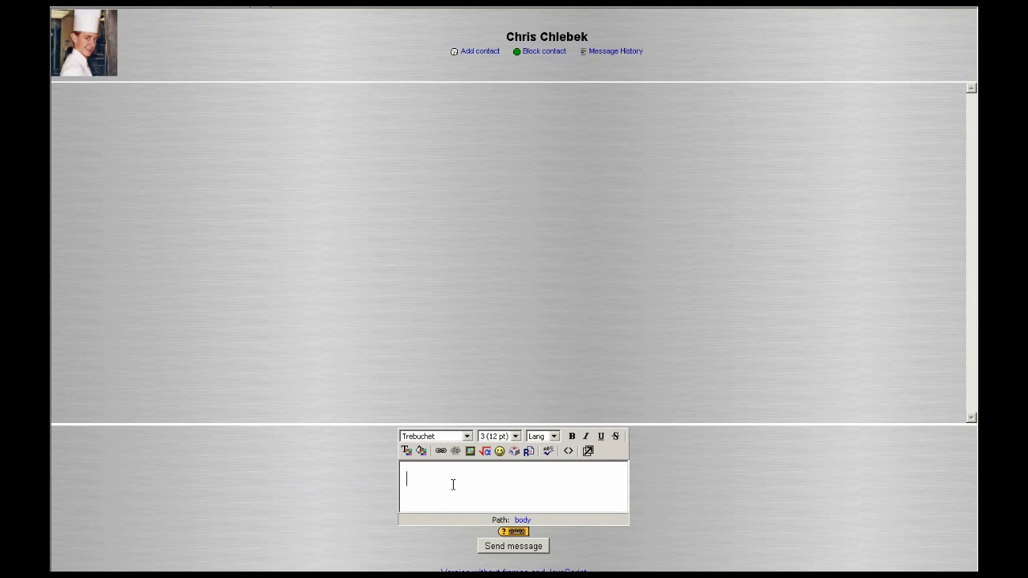
type("Hey Mr. Chl")
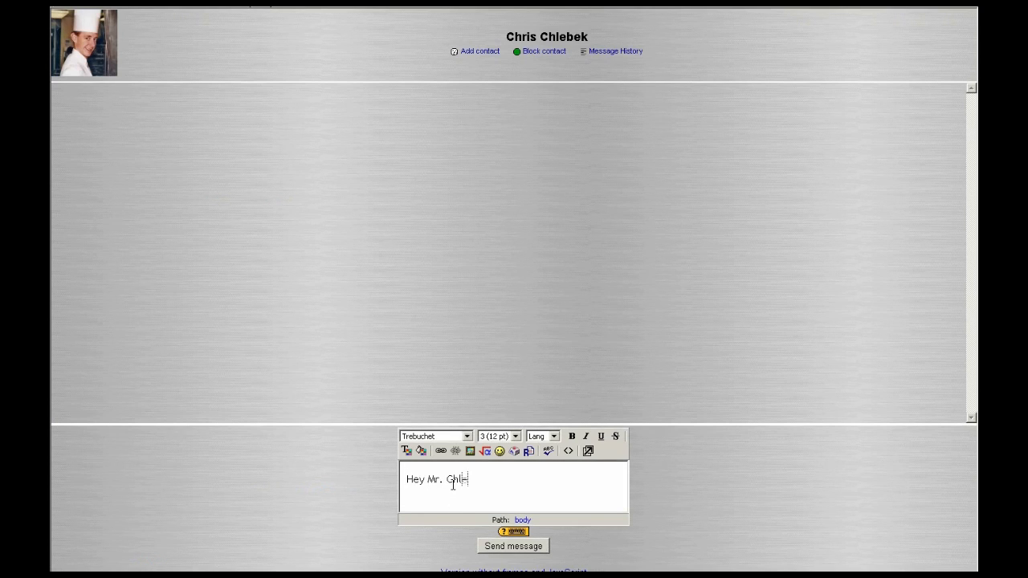
type("ebek - I'm out sick today and was")
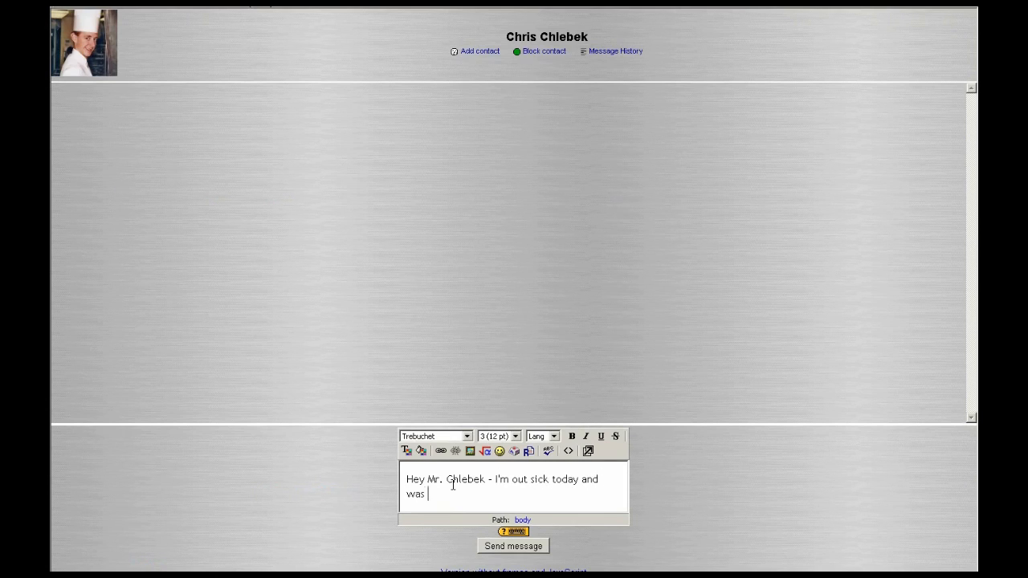
type("wondering")
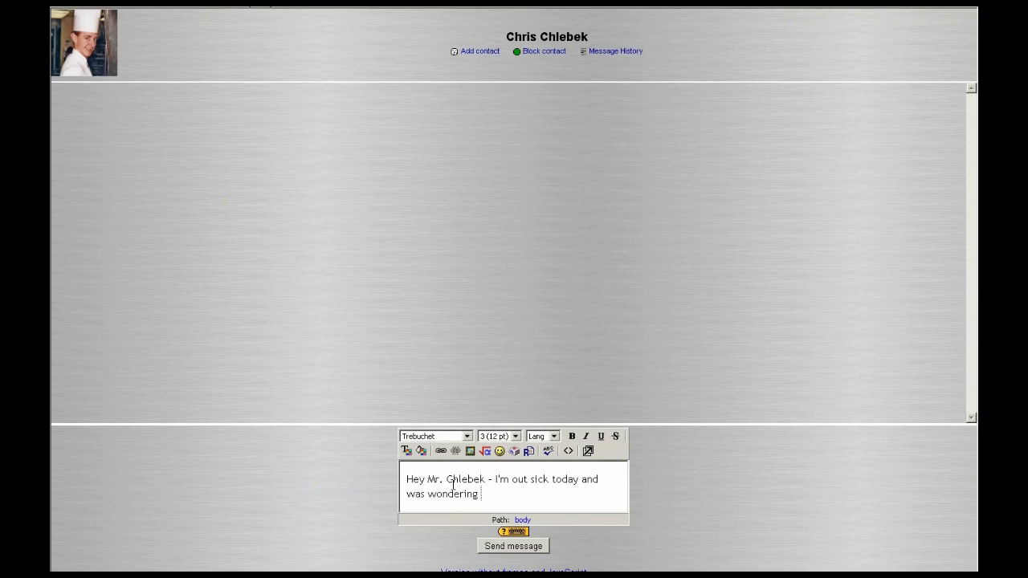
type("if I shoul")
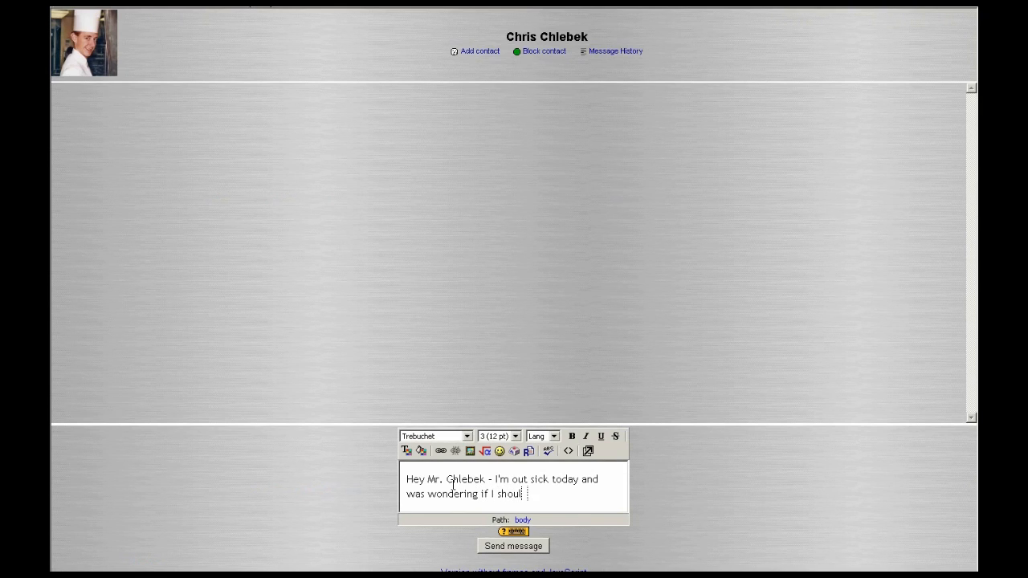
type("ld come in early")
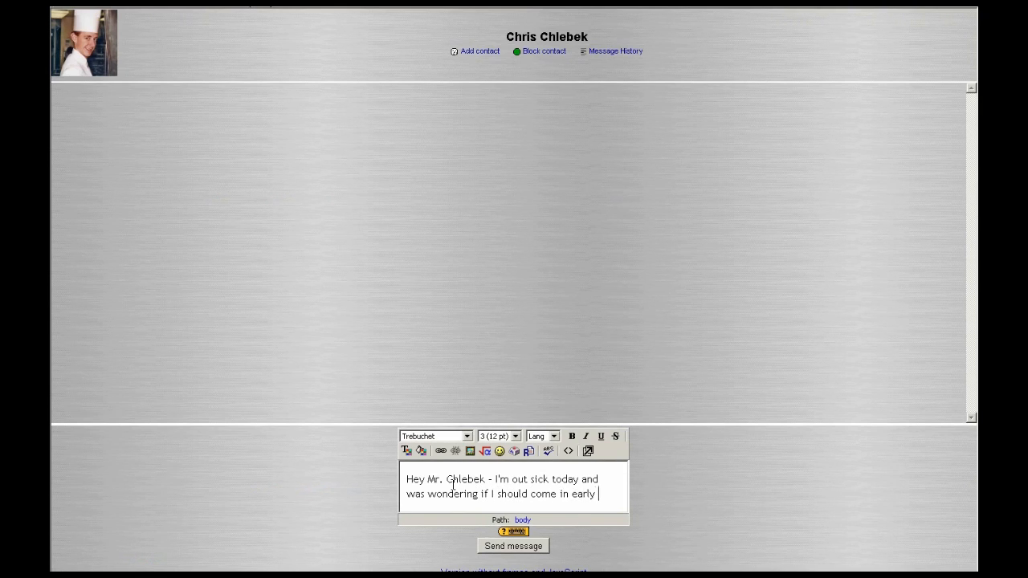
type("tomorrow to m")
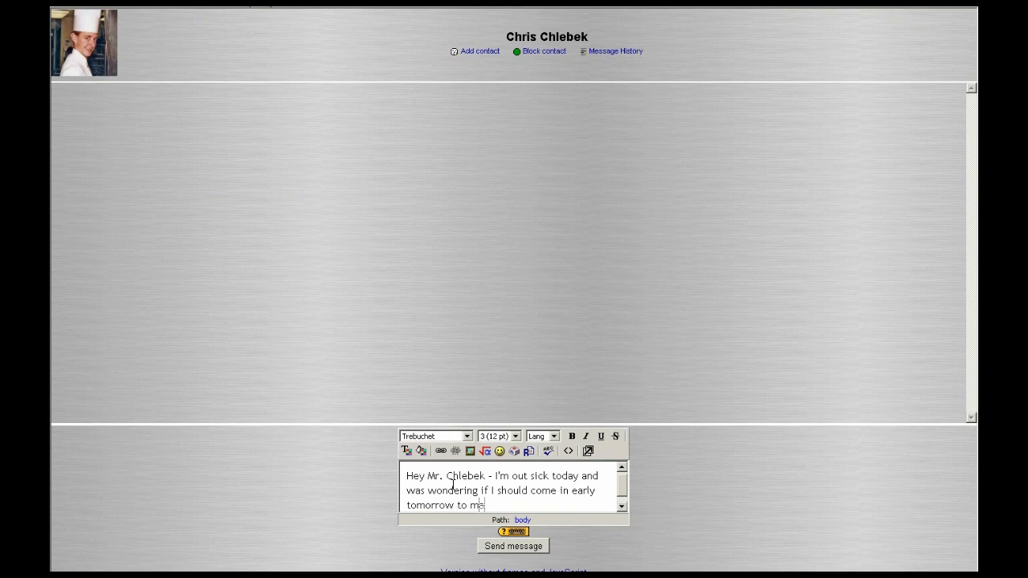
type("ake up work?")
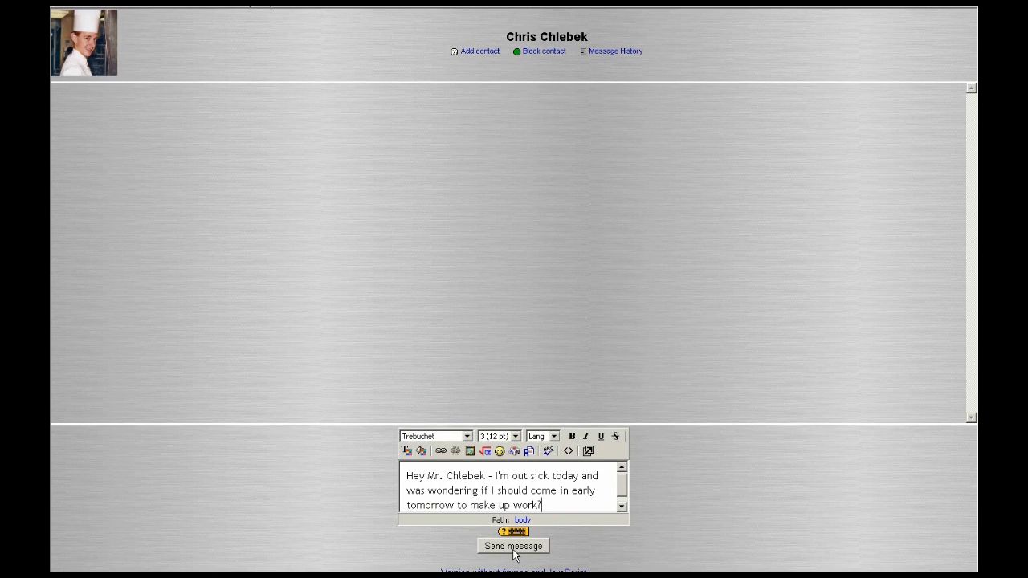
mouse_move(390, 57)
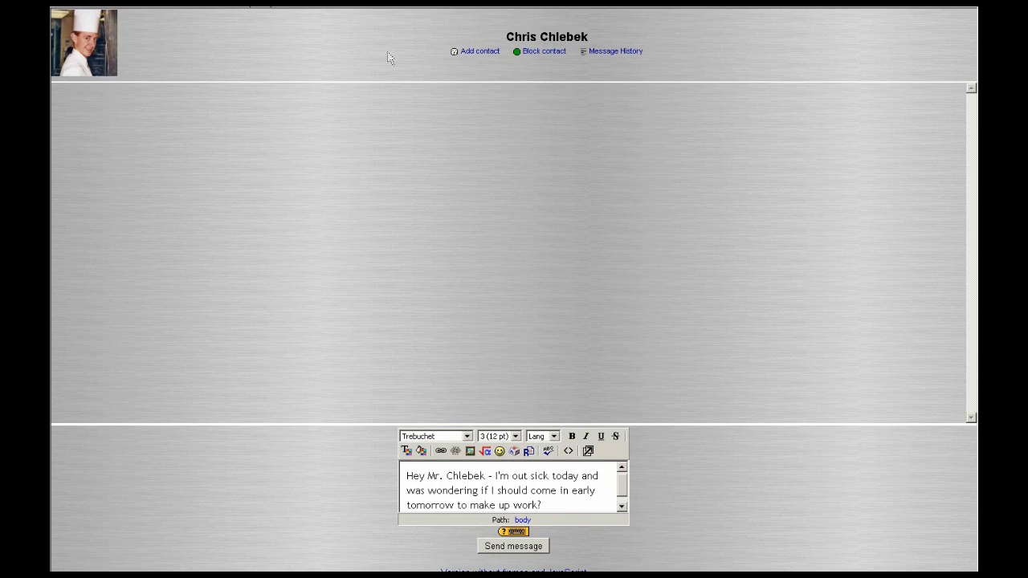
left_click(512, 545)
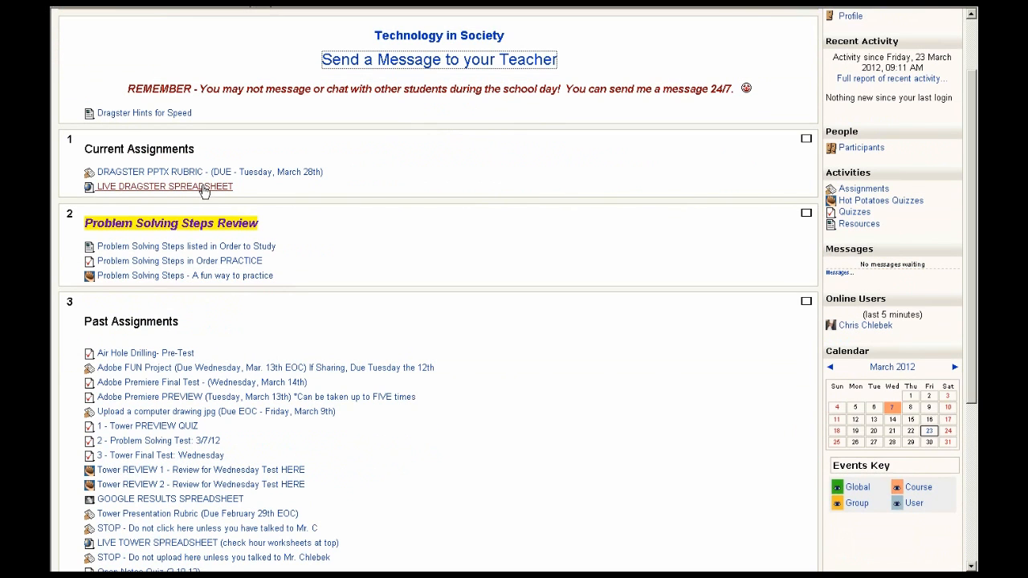
left_click(164, 187)
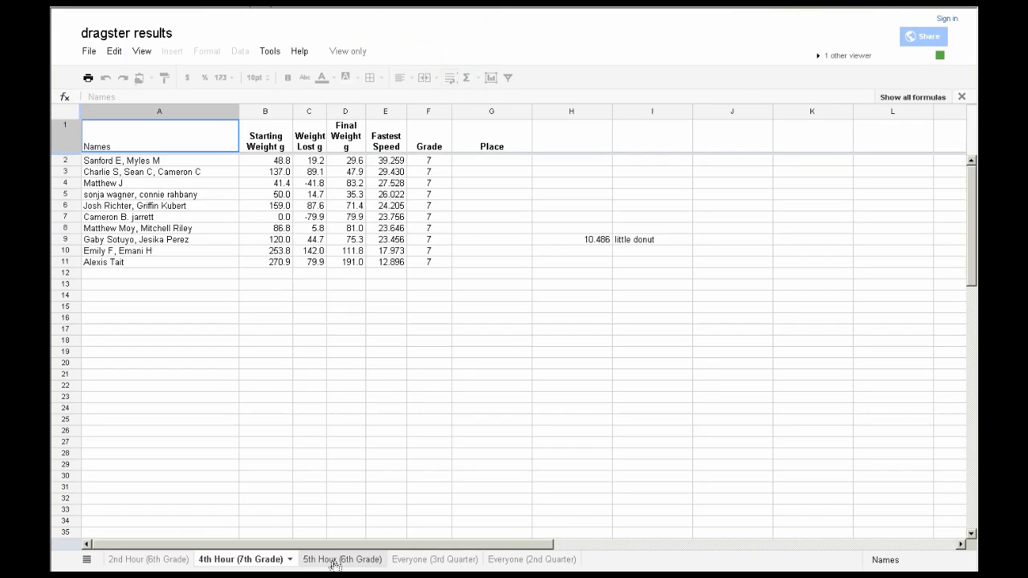
left_click(342, 559)
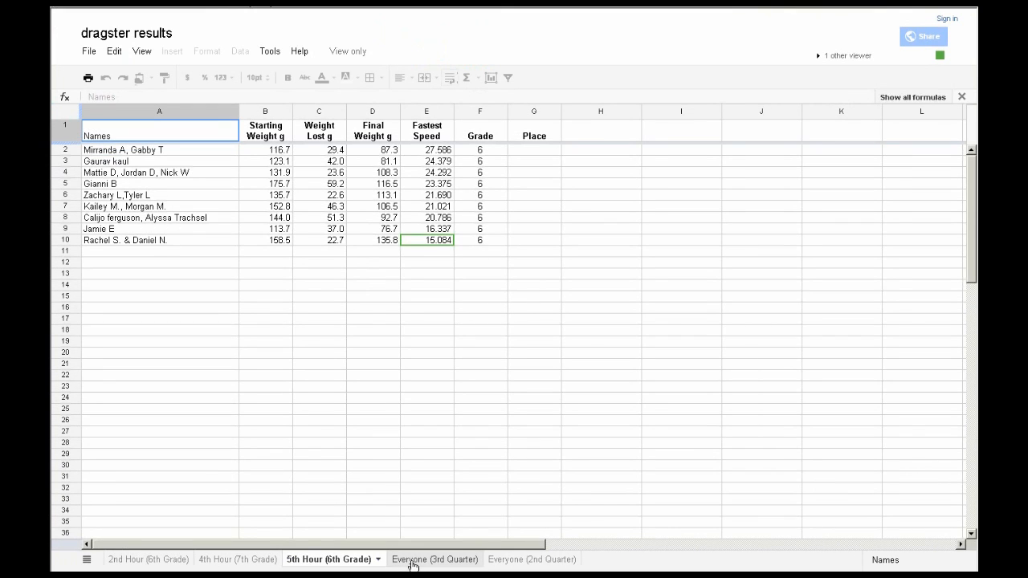
left_click(435, 559)
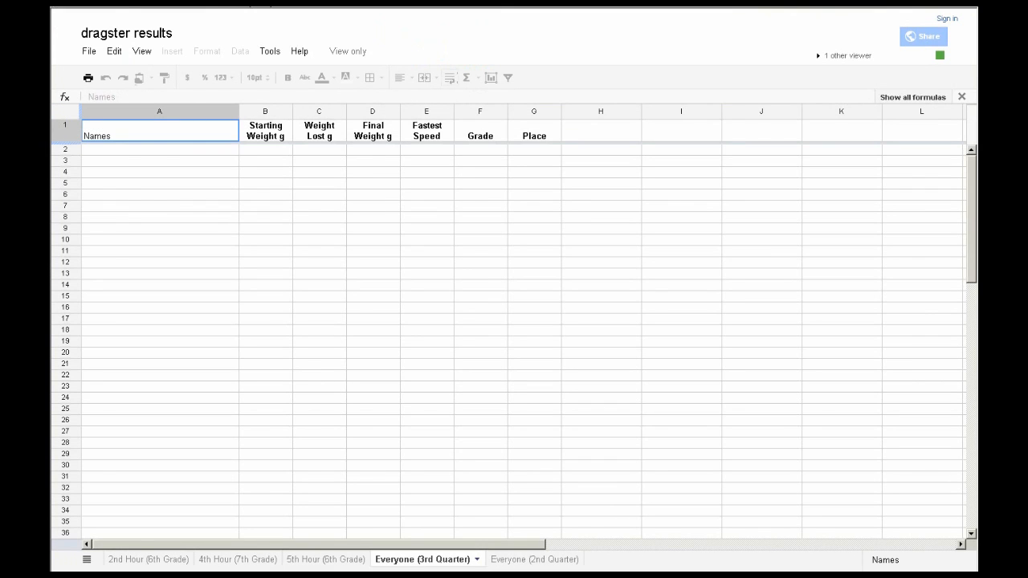
left_click(148, 559)
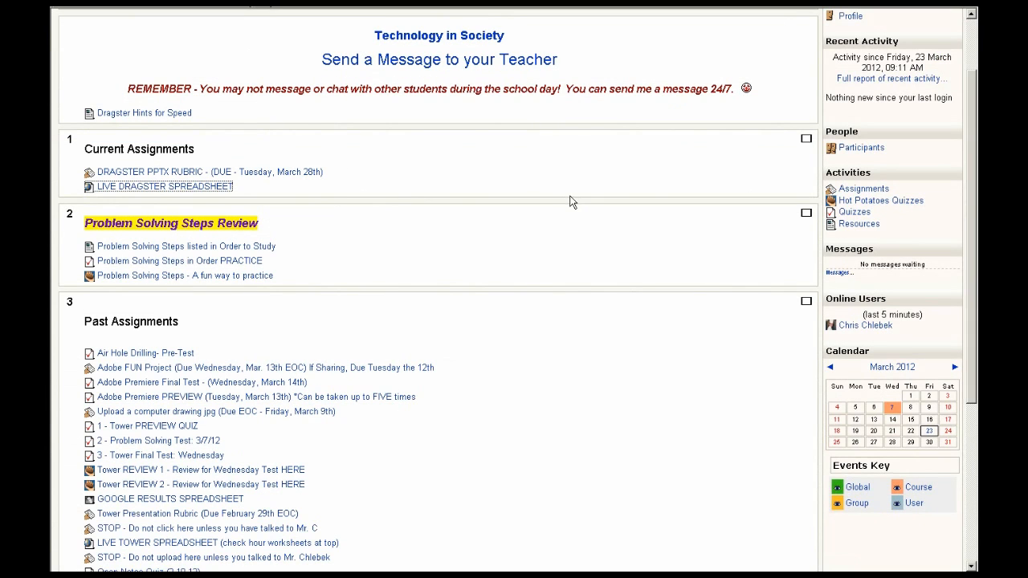
mouse_move(458, 427)
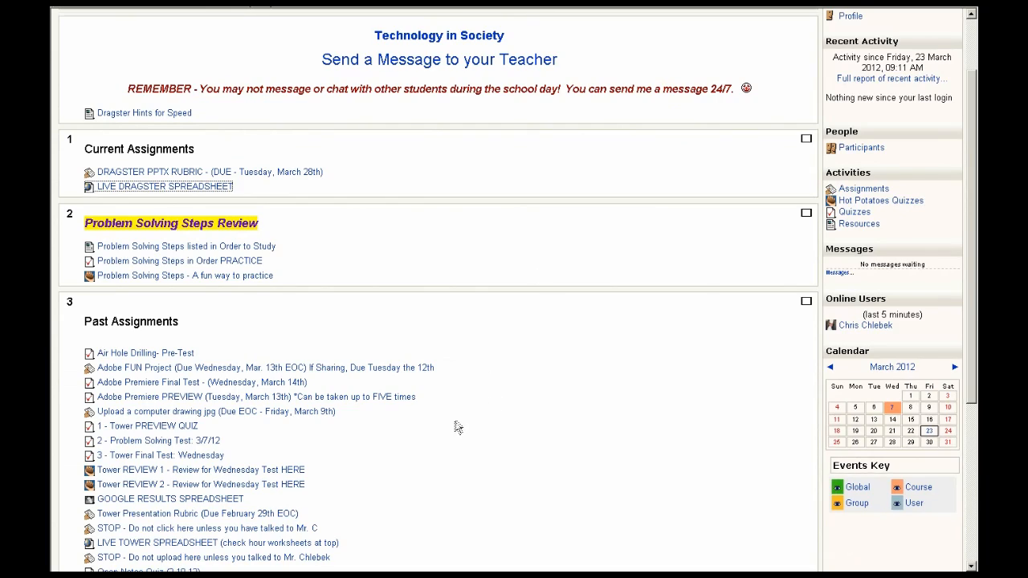
scroll("down", 3)
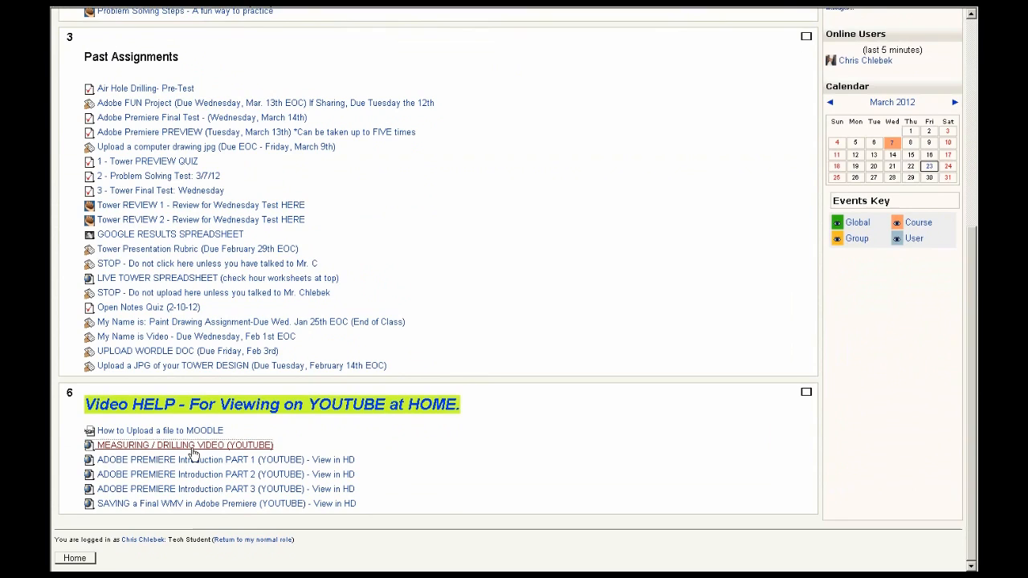
left_click(183, 444)
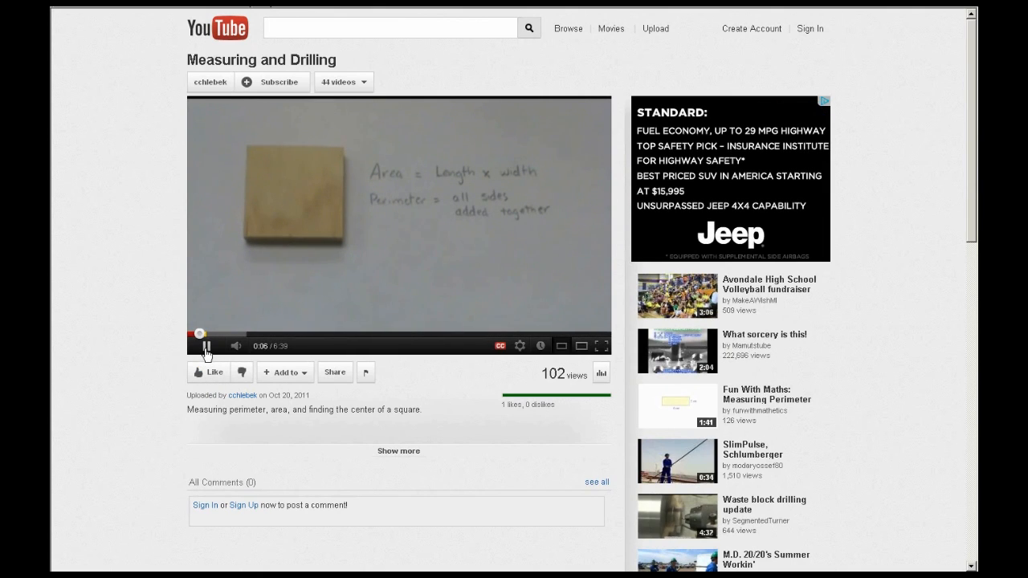
left_click(206, 345)
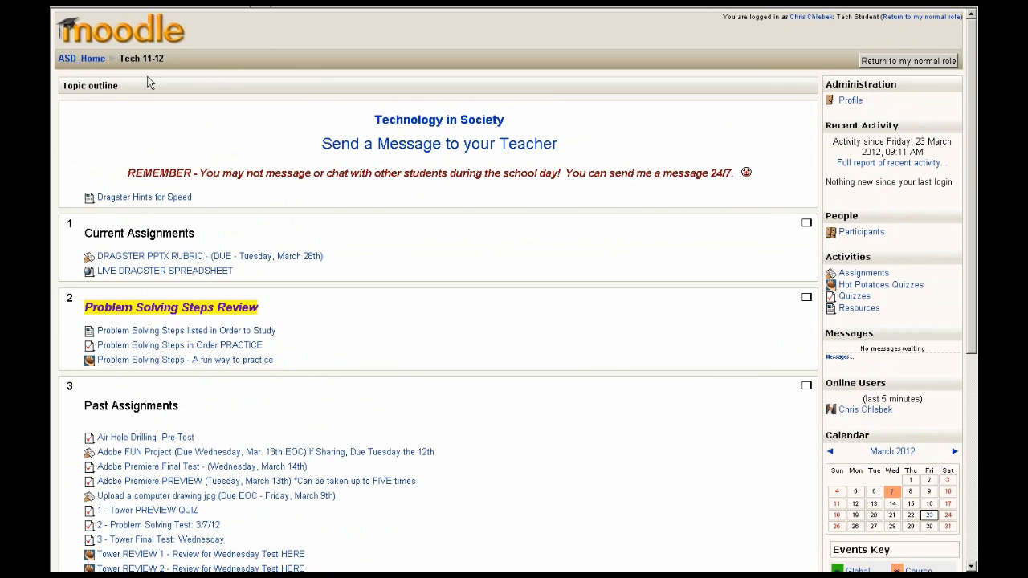
- Open DRAGSTER PPTX RUBRIC, scroll down to the upload box and back to the top
left_click(210, 256)
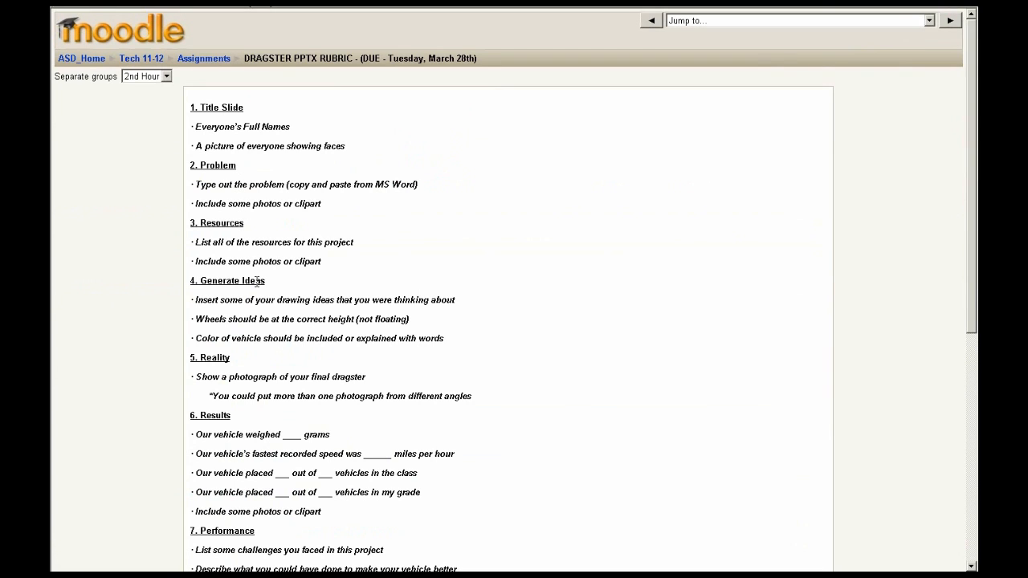
scroll("down", 3)
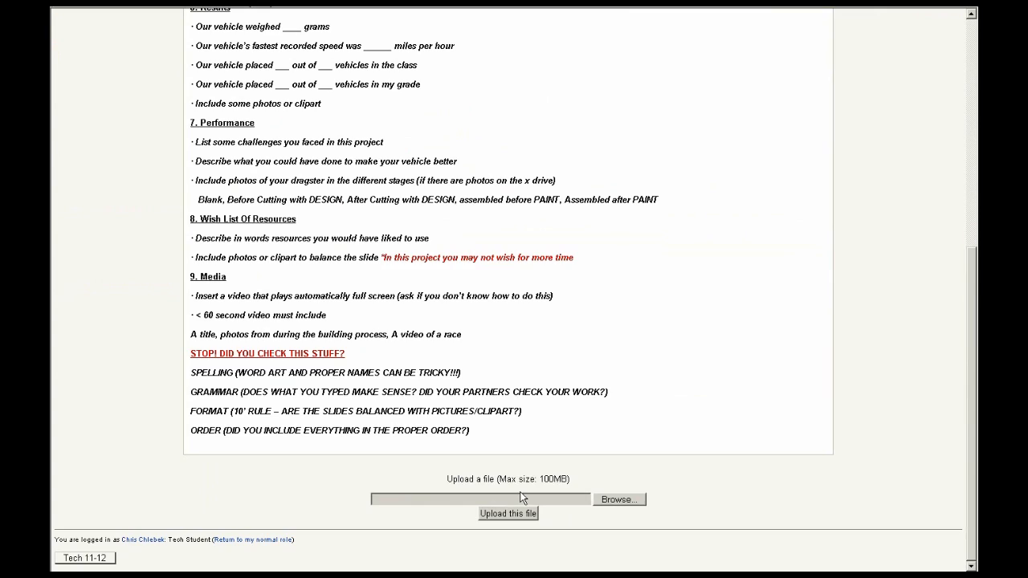
scroll("up", 3)
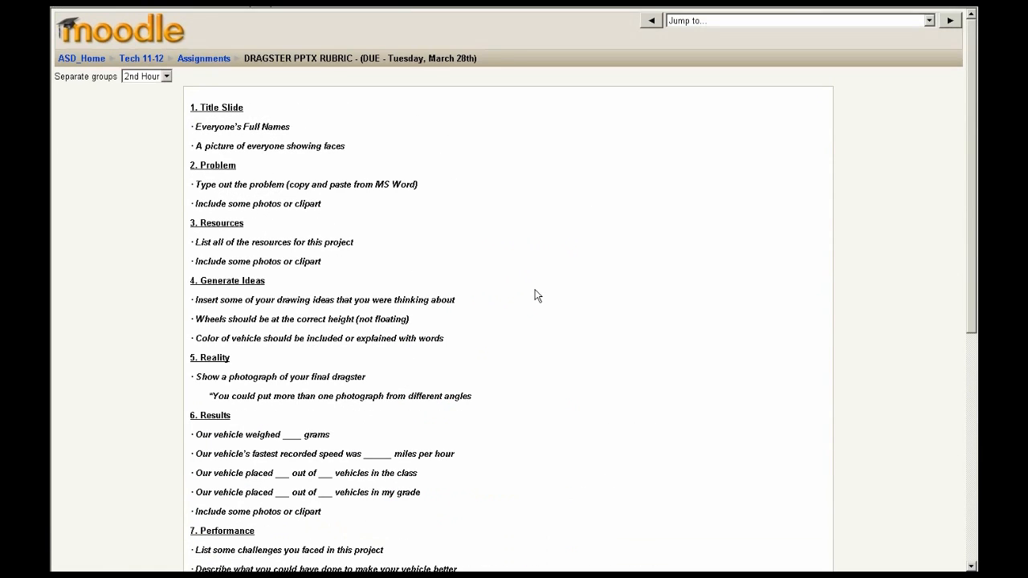